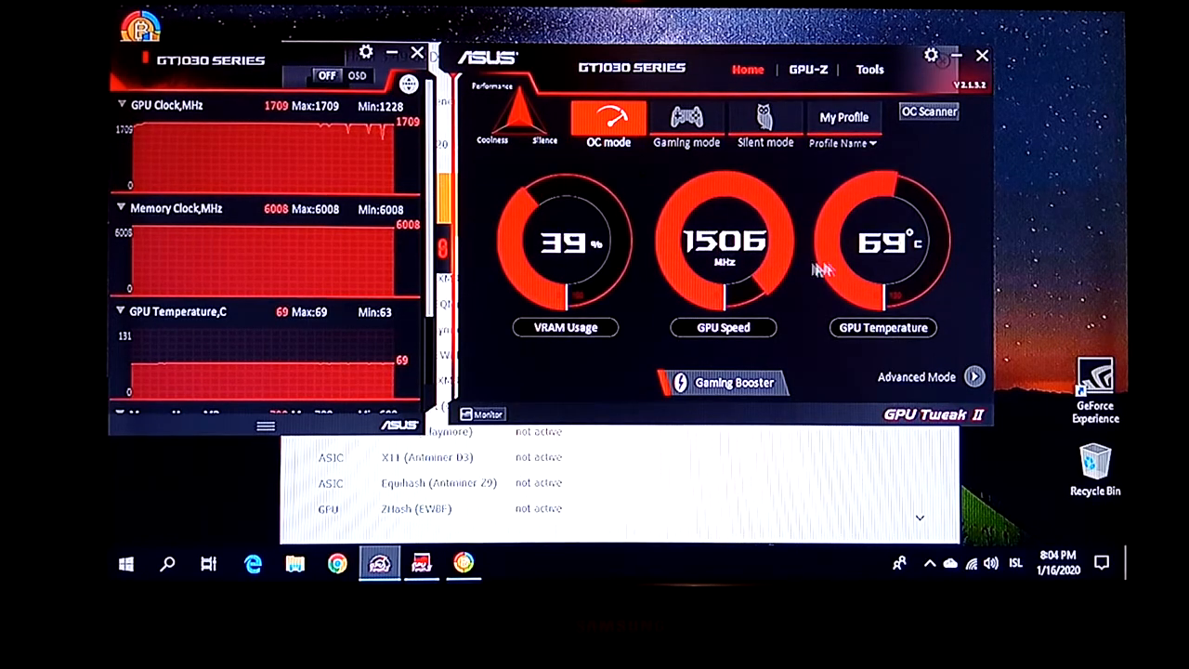
mouse_move(896, 265)
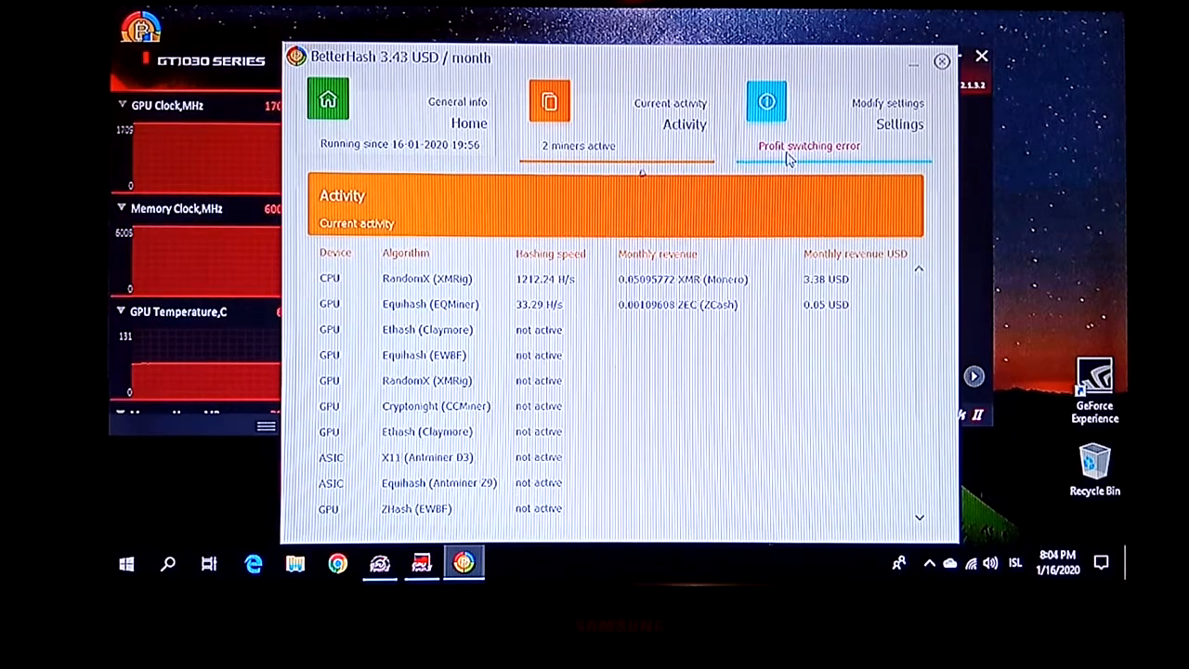
Check the General mining settings in BetterHash, then move to a new Chrome tab.
left_click(767, 102)
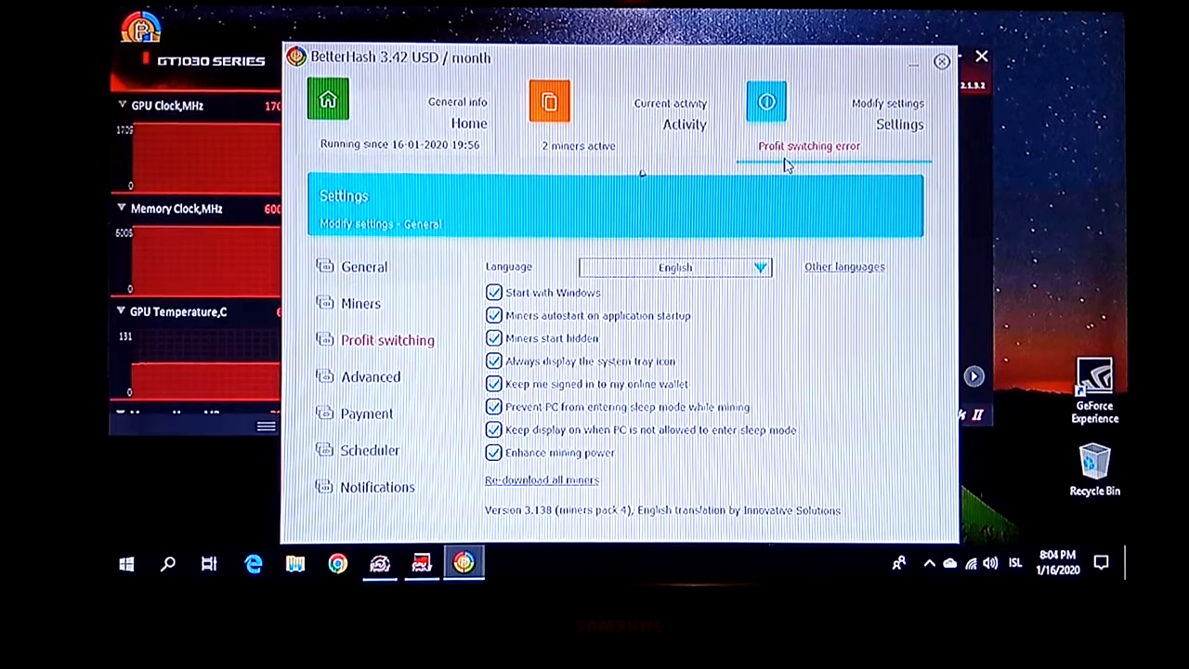
mouse_move(838, 161)
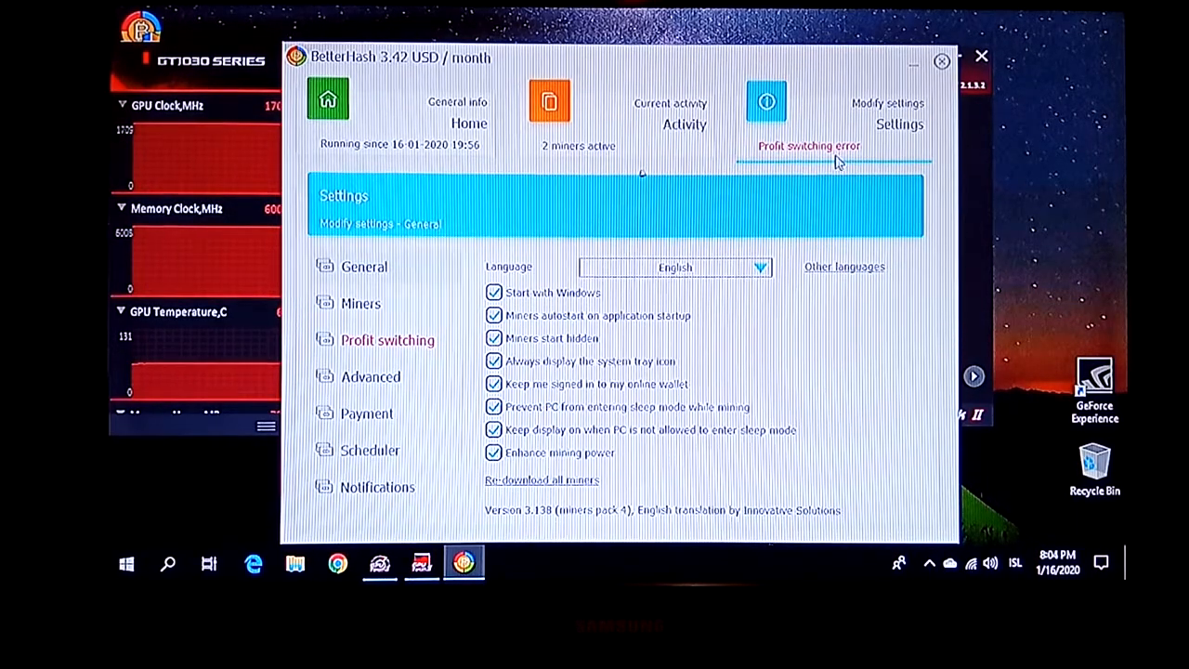
left_click(548, 102)
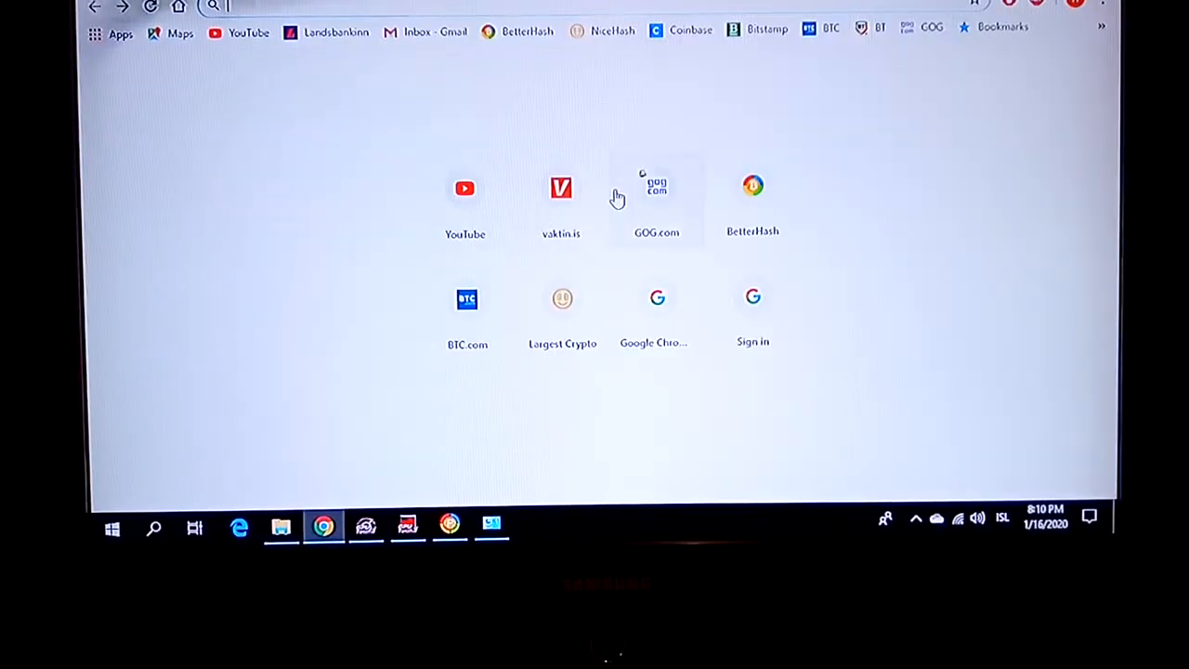
Browse Kísildalur's Aukahlutir and Íhlutir categories to the graphics card listing with GT 1030 and RX-560 prices.
left_click(560, 188)
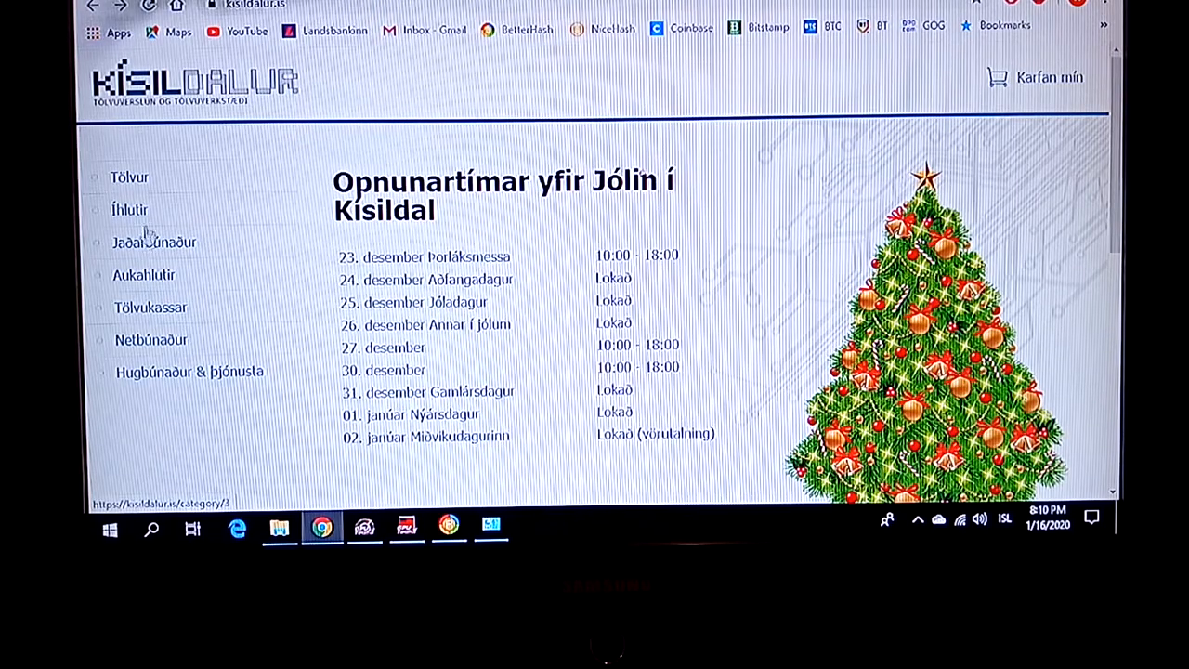
left_click(144, 275)
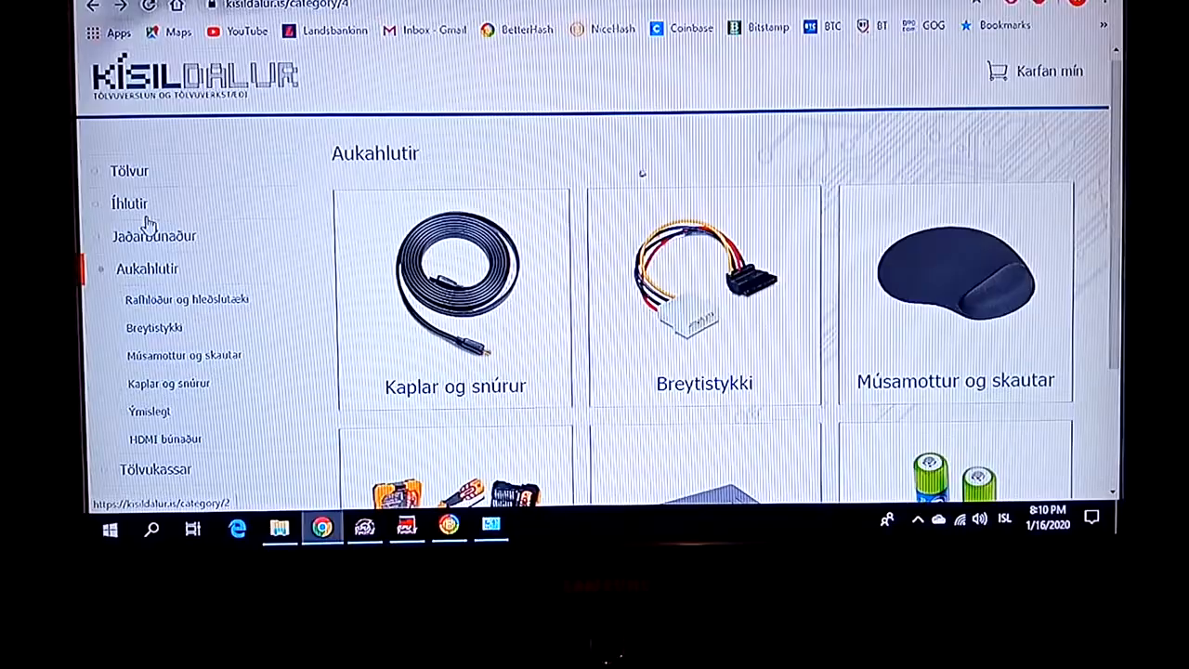
left_click(129, 203)
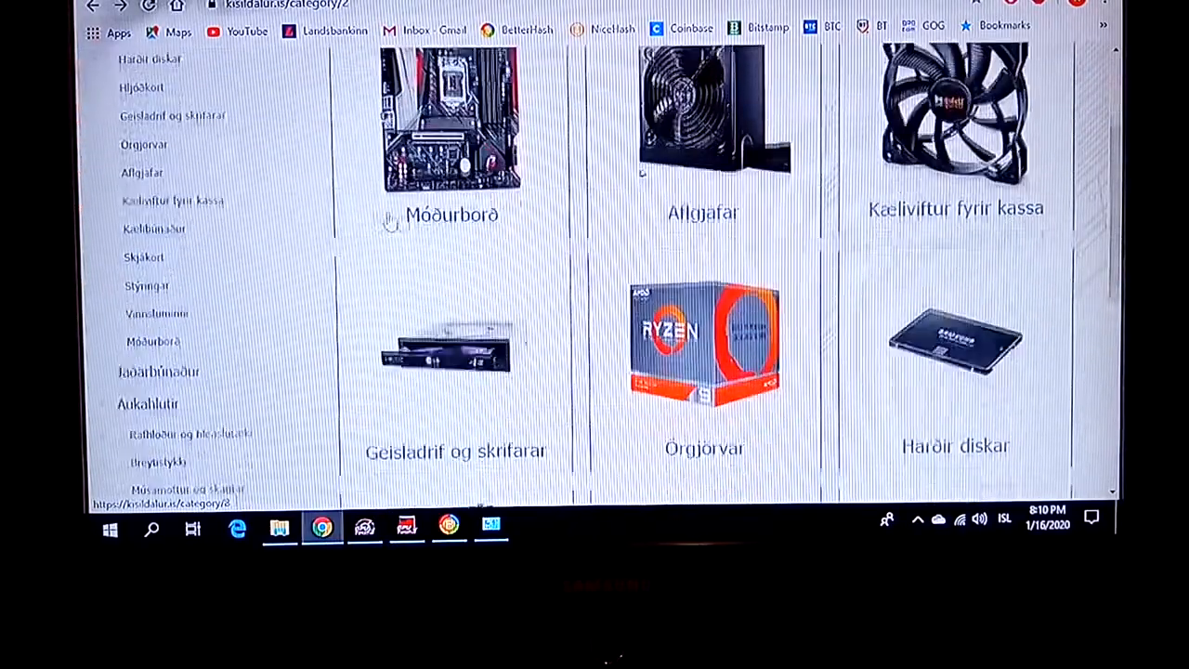
scroll("down", 3)
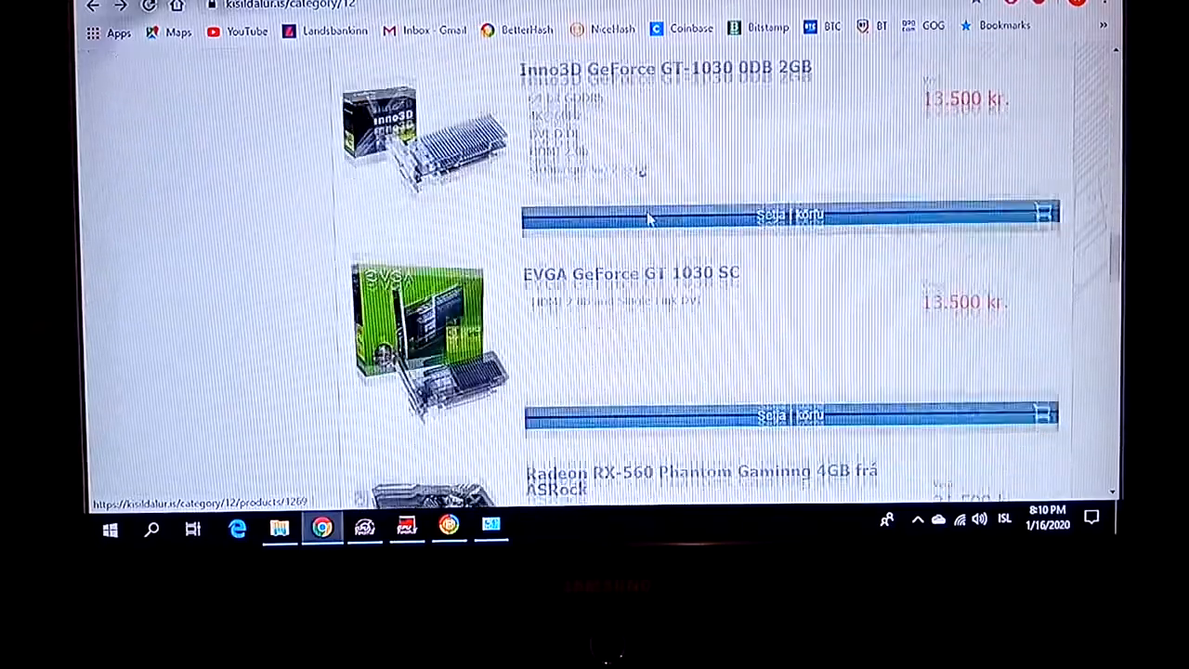
scroll("down", 3)
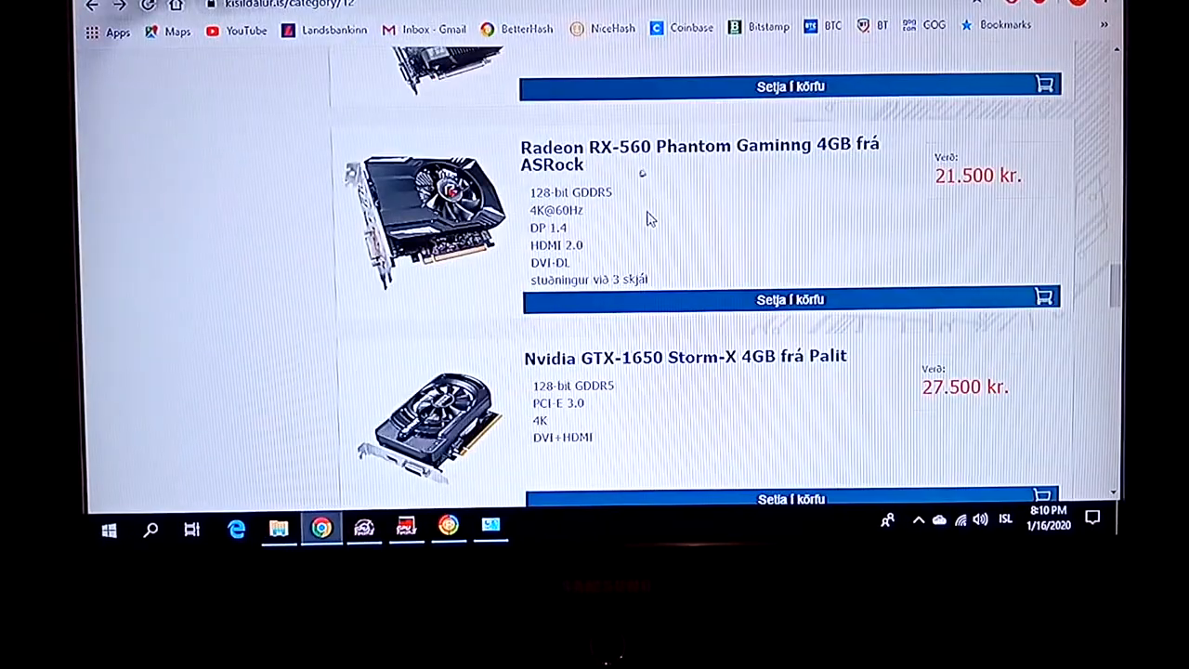
mouse_move(952, 200)
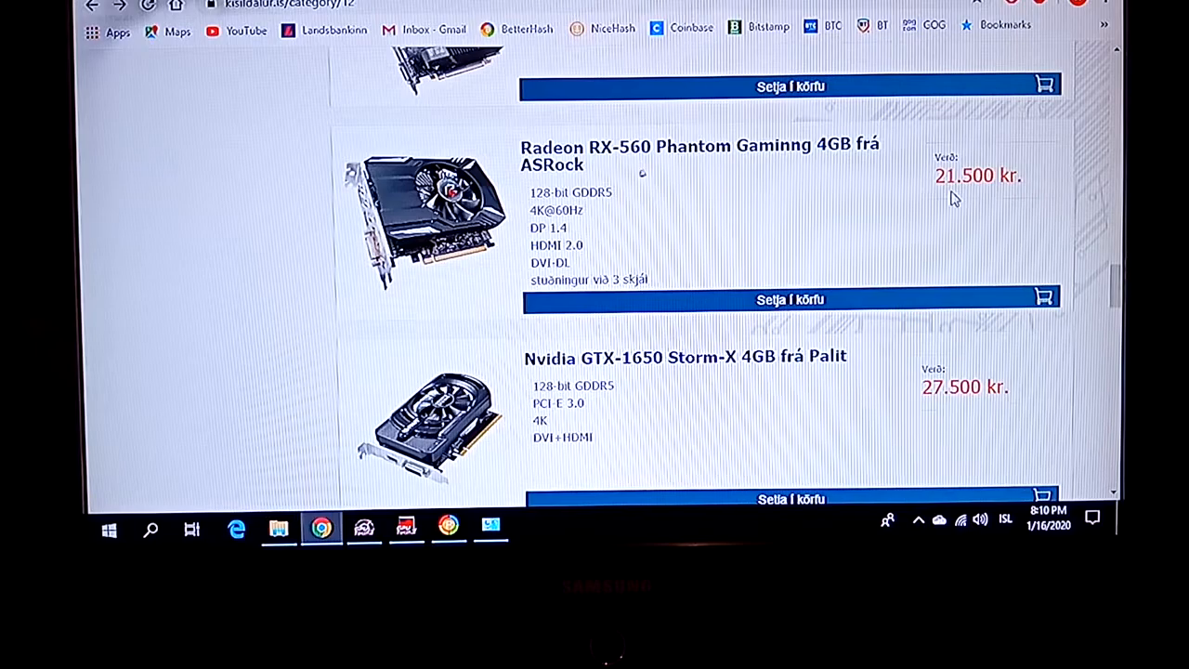
scroll("up", 3)
type("21")
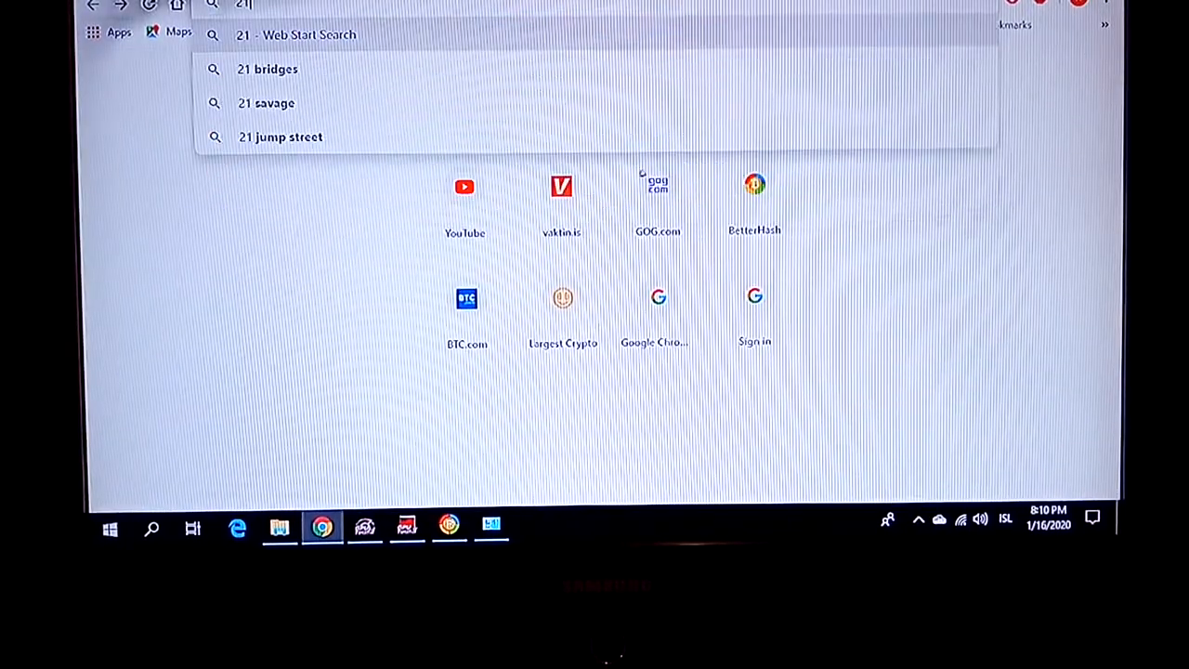
Search '21500 isk to usd' and select the amount in the Google query.
type("500")
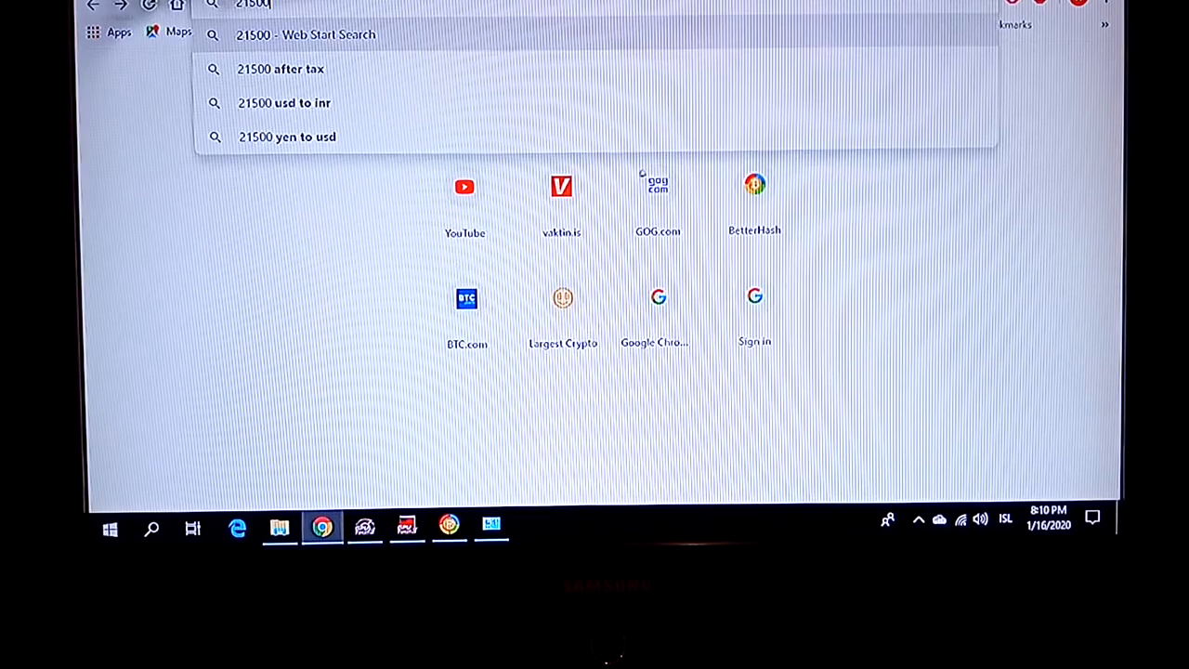
type("isk")
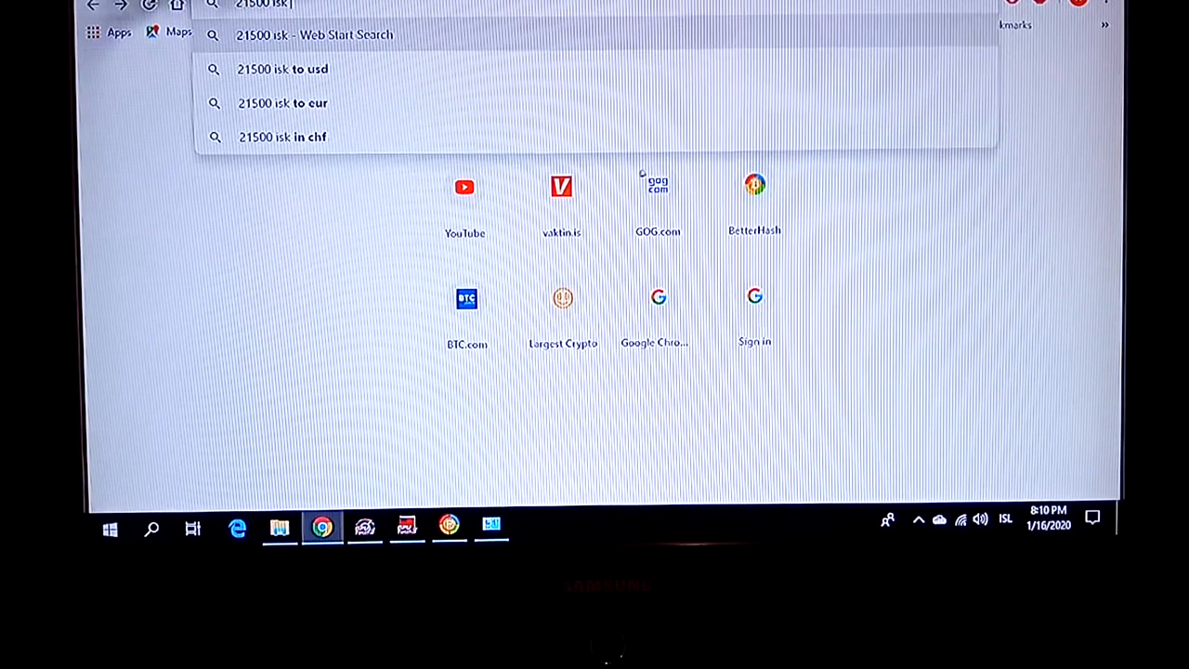
left_click(281, 69)
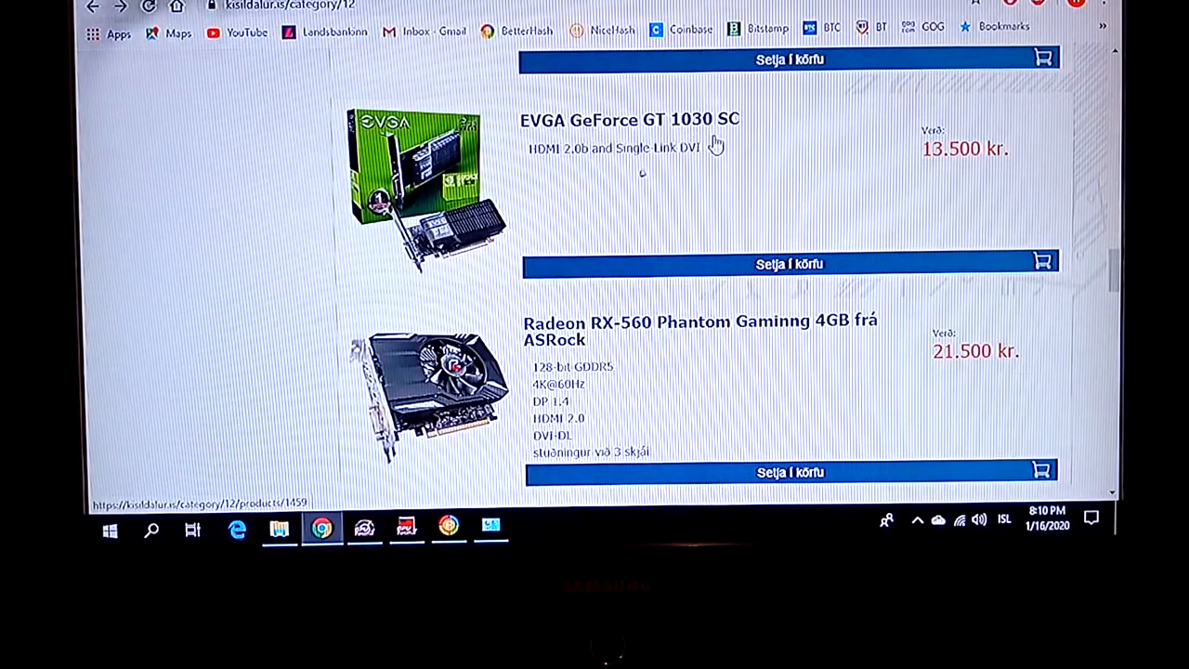
mouse_move(562, 141)
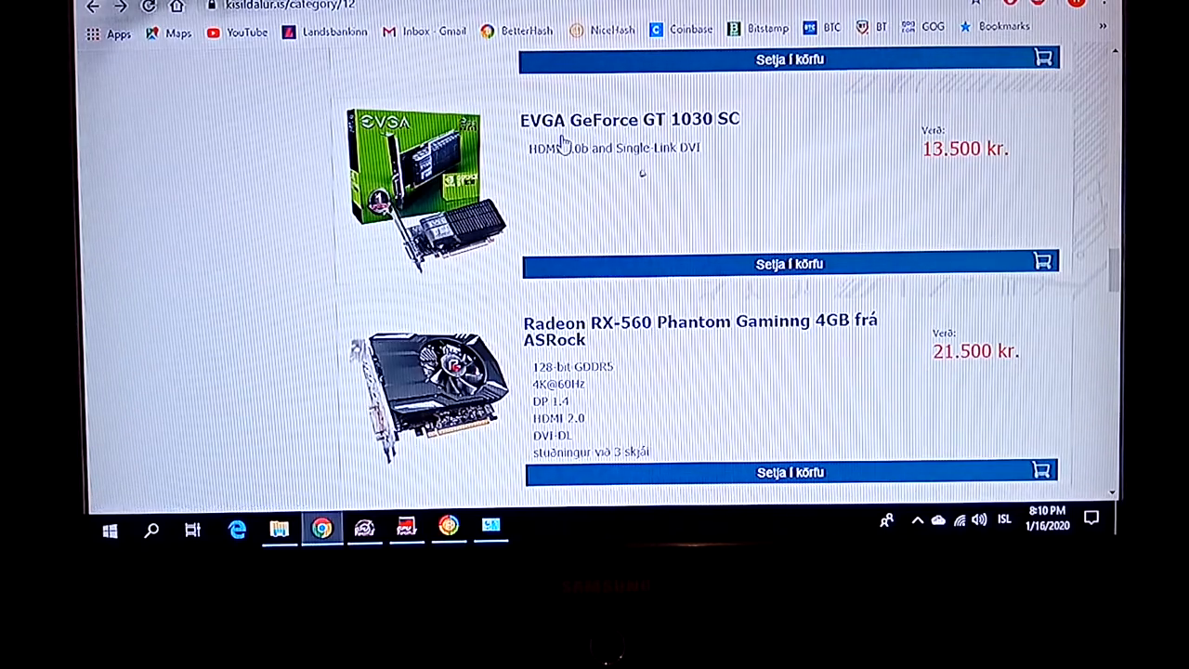
mouse_move(530, 130)
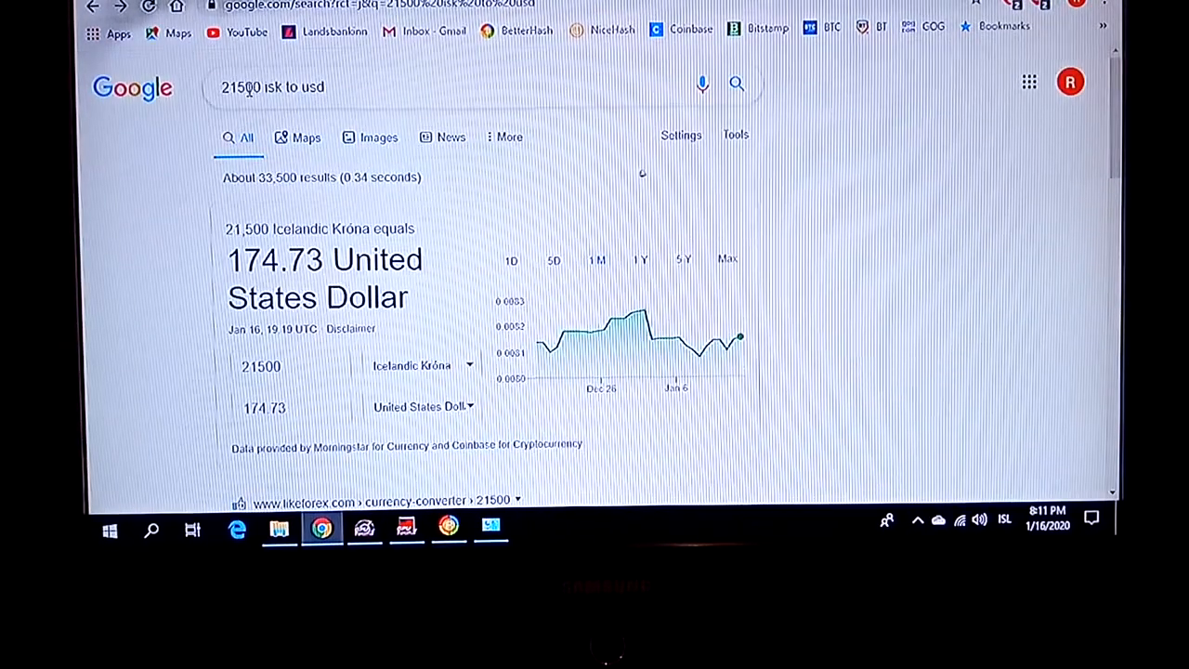
left_click(241, 86)
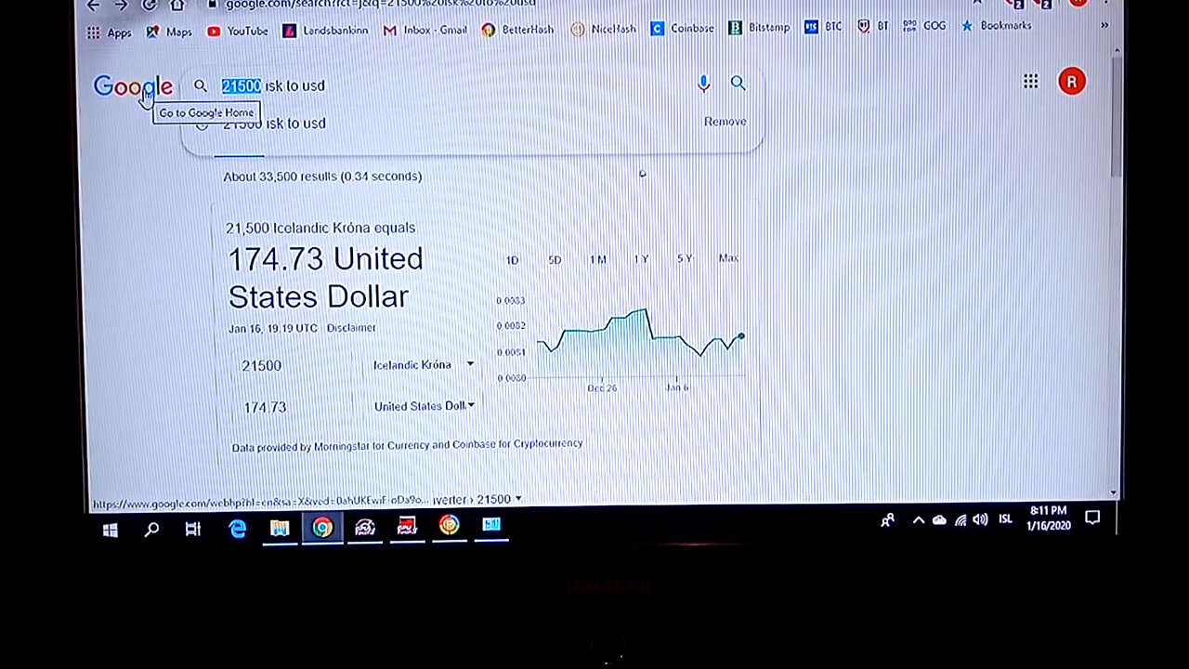
Replace the amount with 13 to price the 13.500 kr. GT 1030 instead.
type("13")
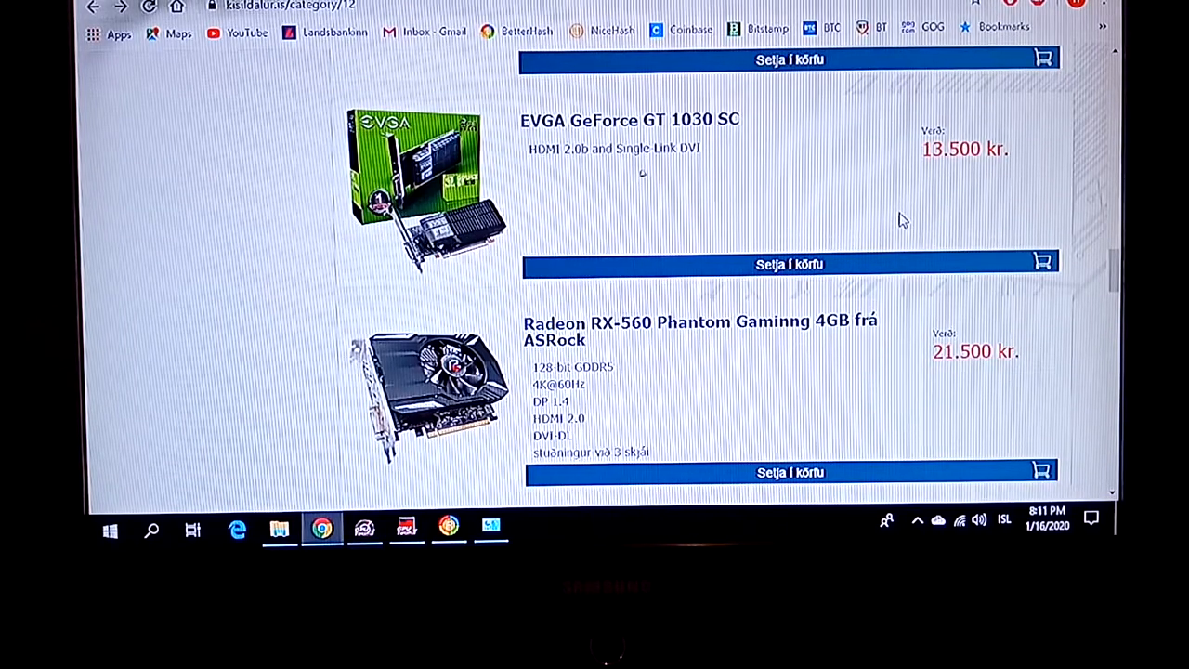
mouse_move(762, 242)
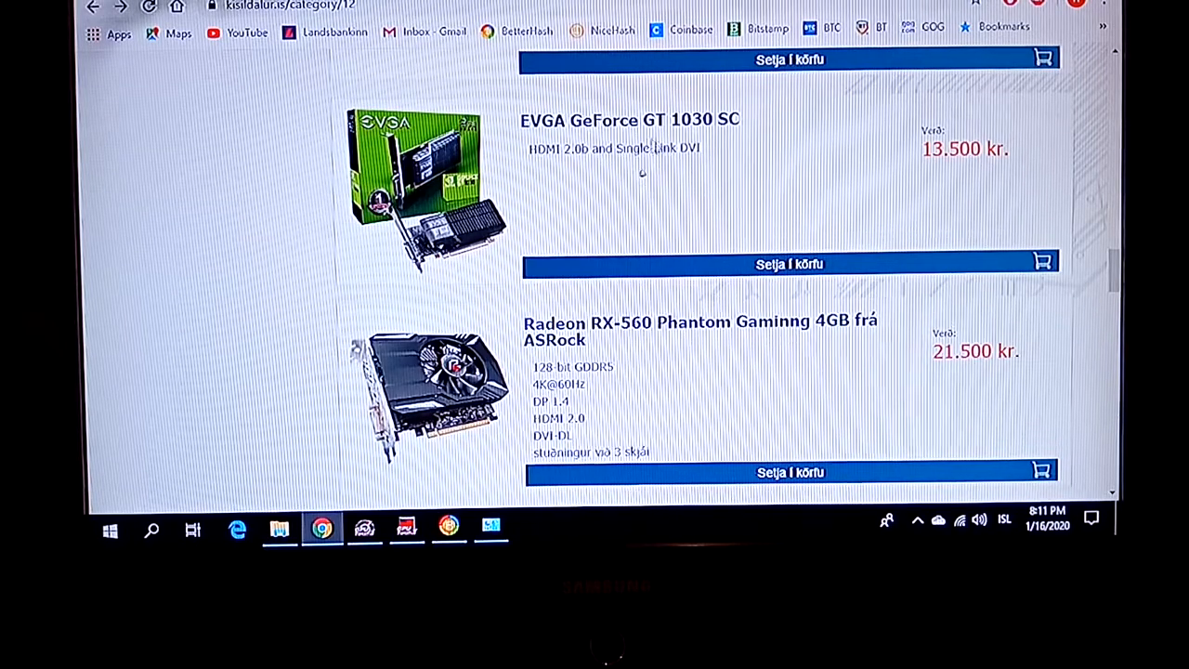
mouse_move(655, 181)
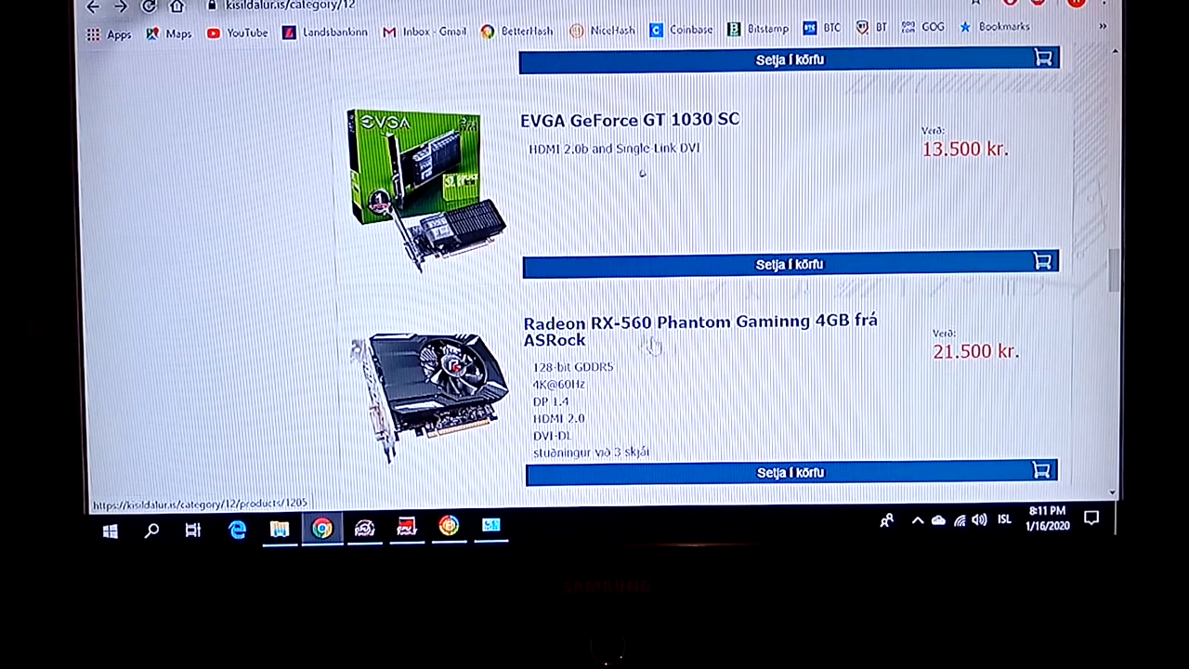
mouse_move(713, 343)
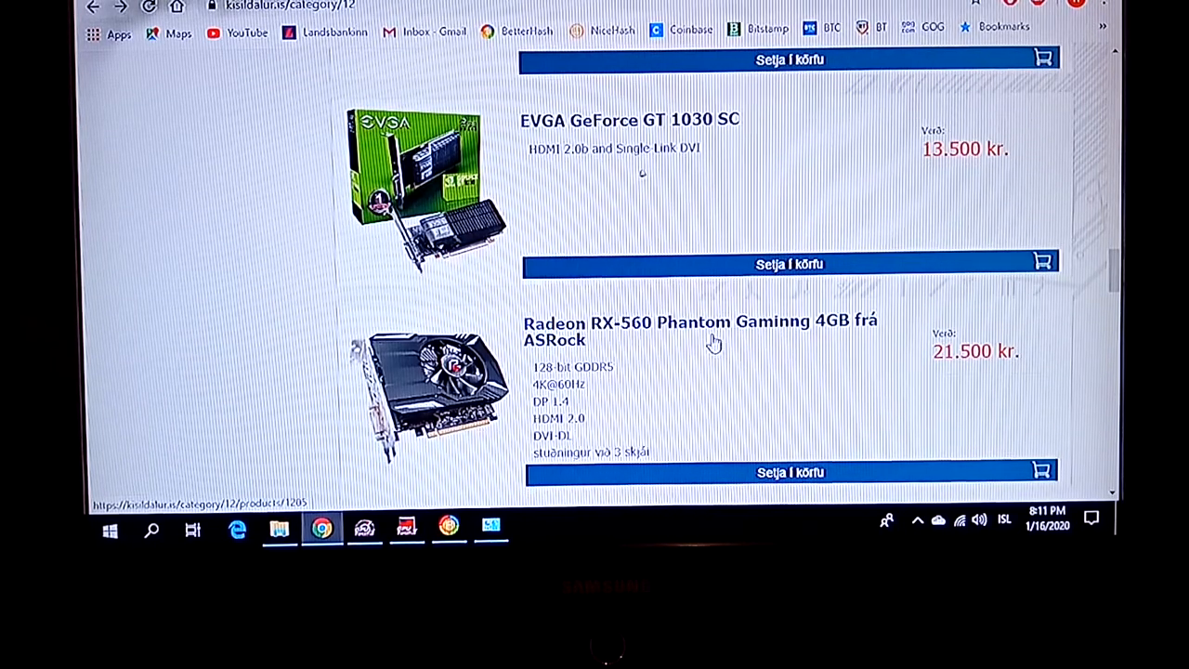
mouse_move(641, 337)
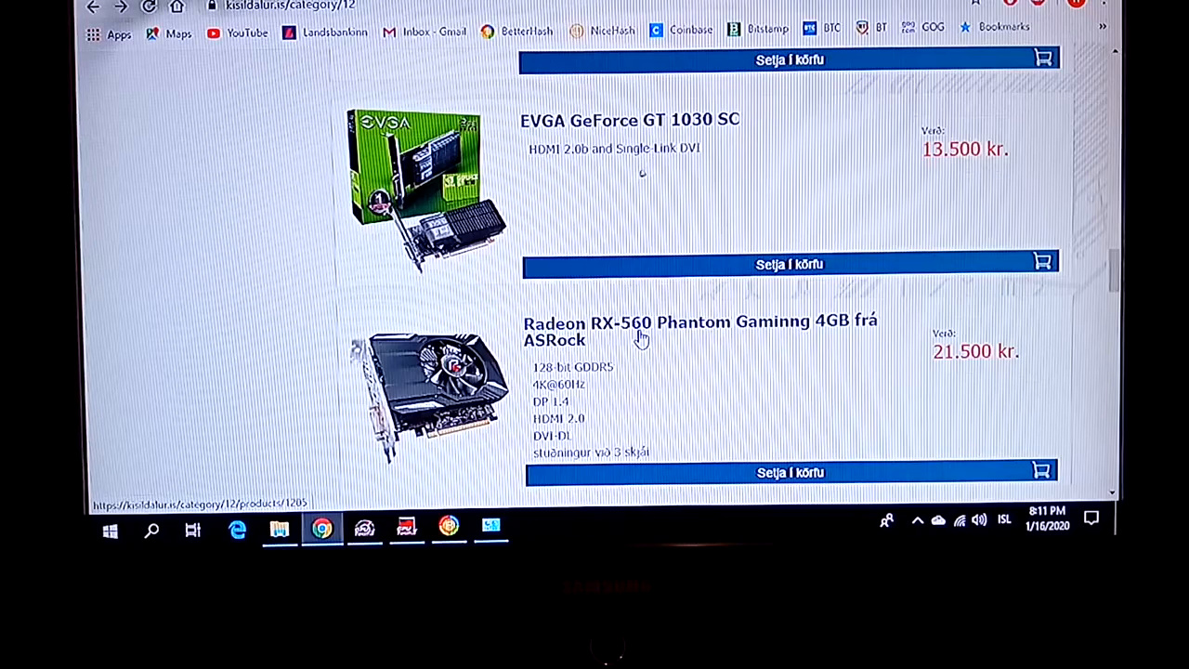
scroll("down", 3)
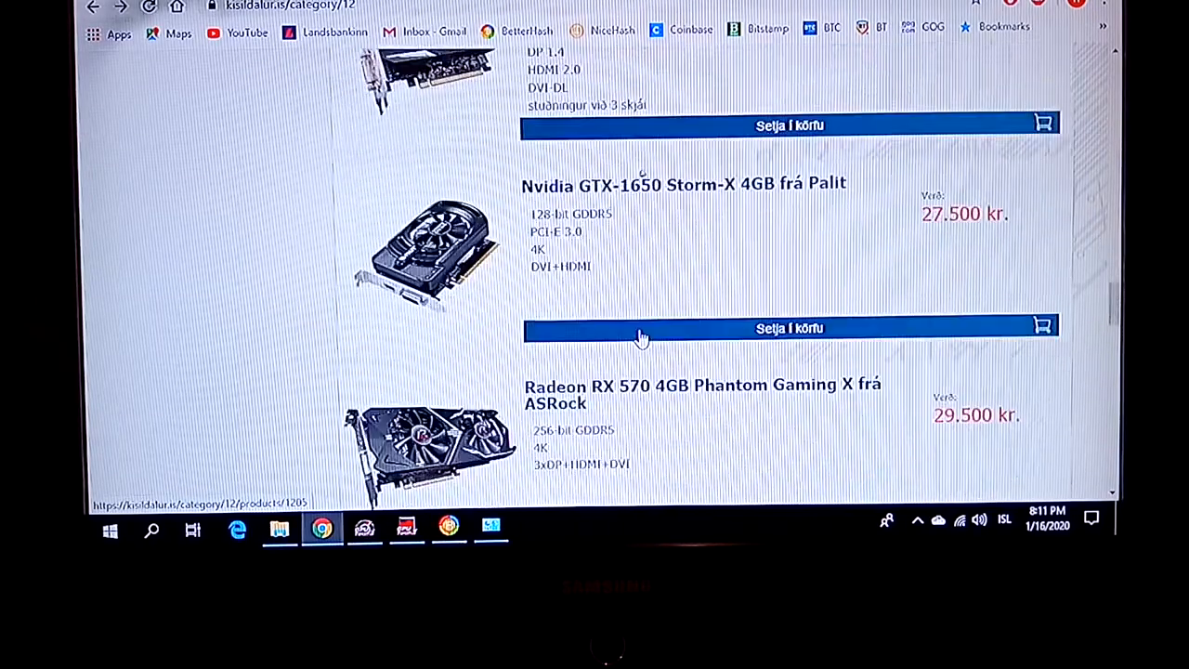
scroll("down", 3)
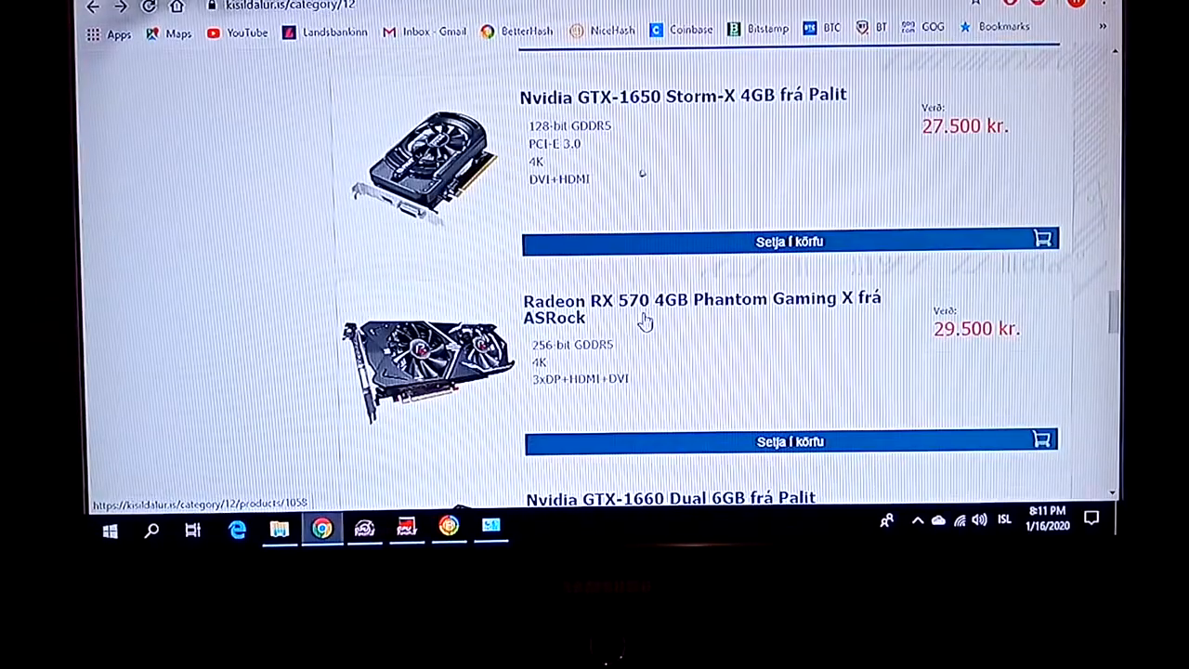
scroll("up", 3)
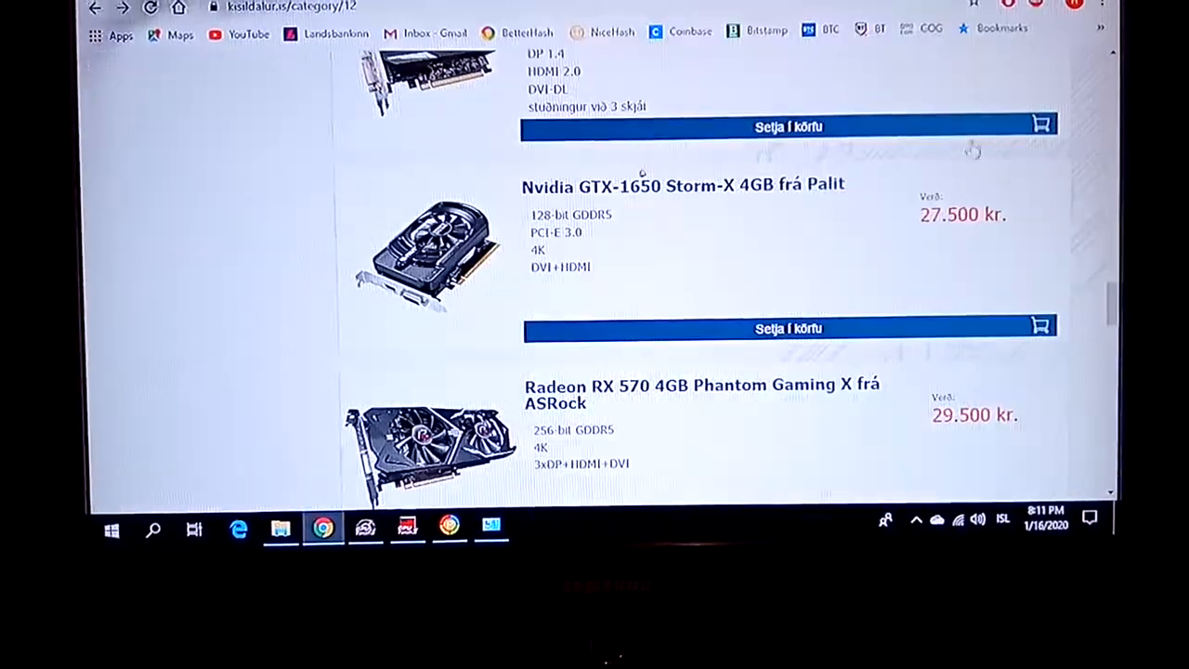
scroll("up", 3)
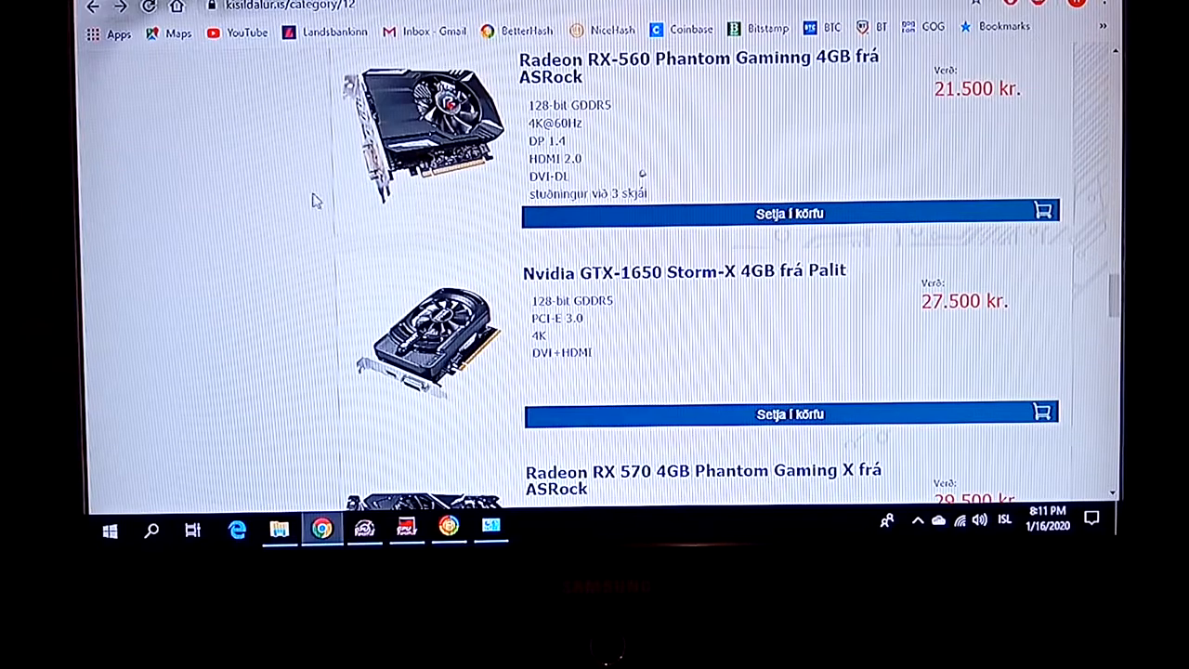
scroll("down", 3)
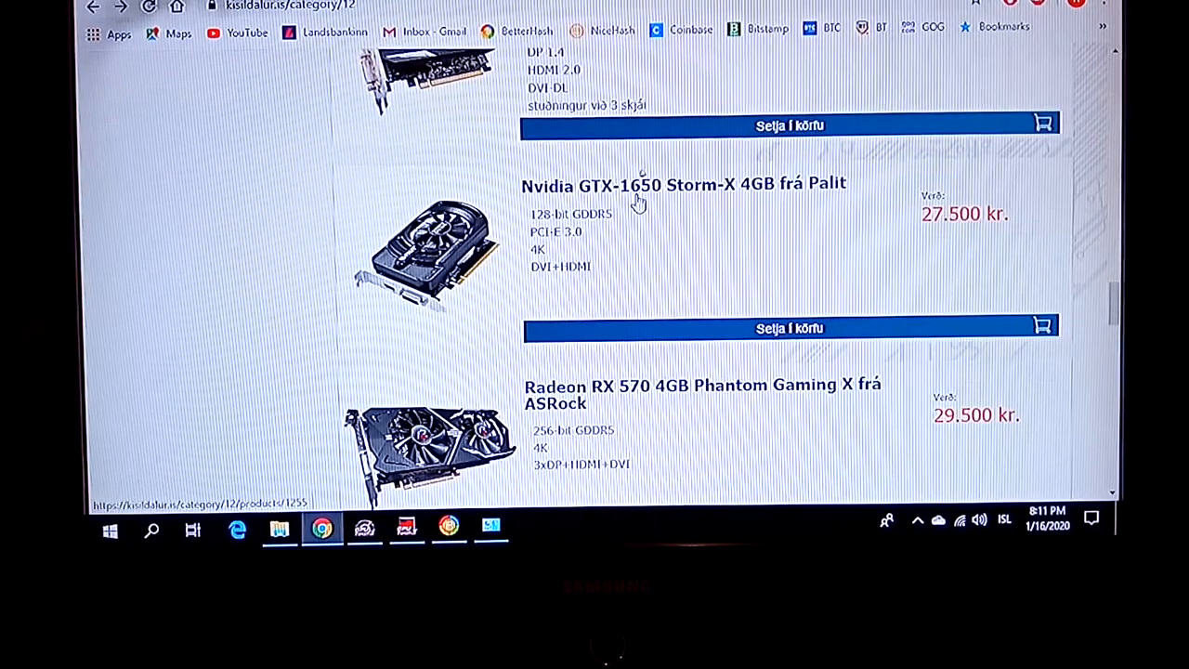
mouse_move(663, 204)
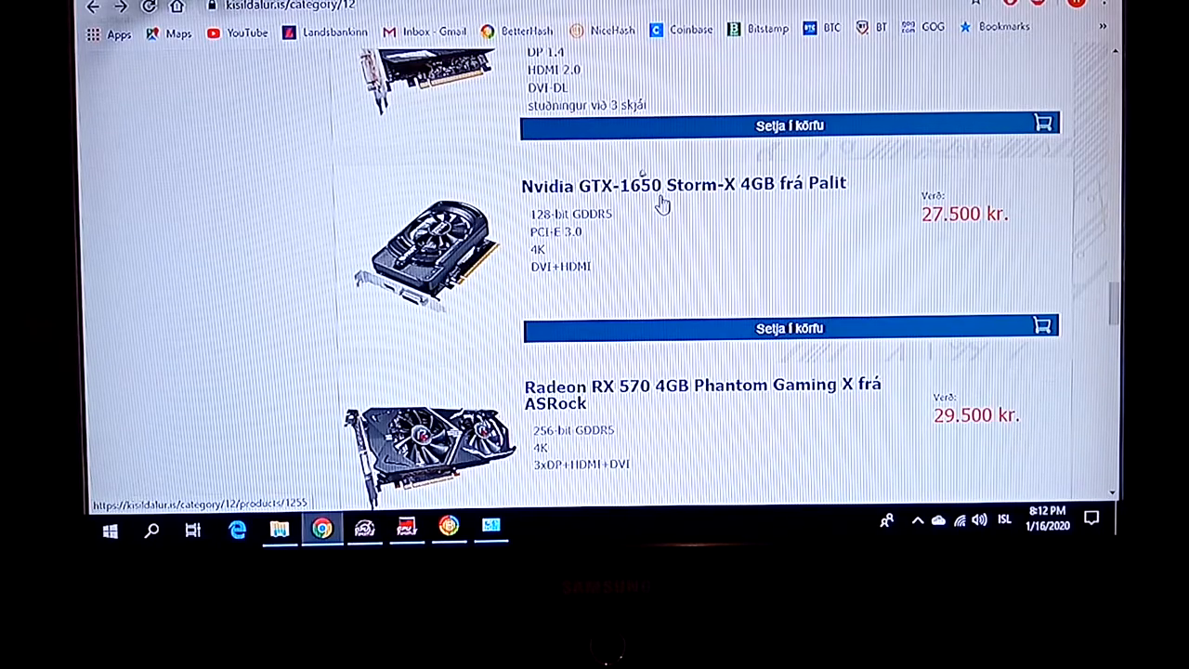
scroll("up", 3)
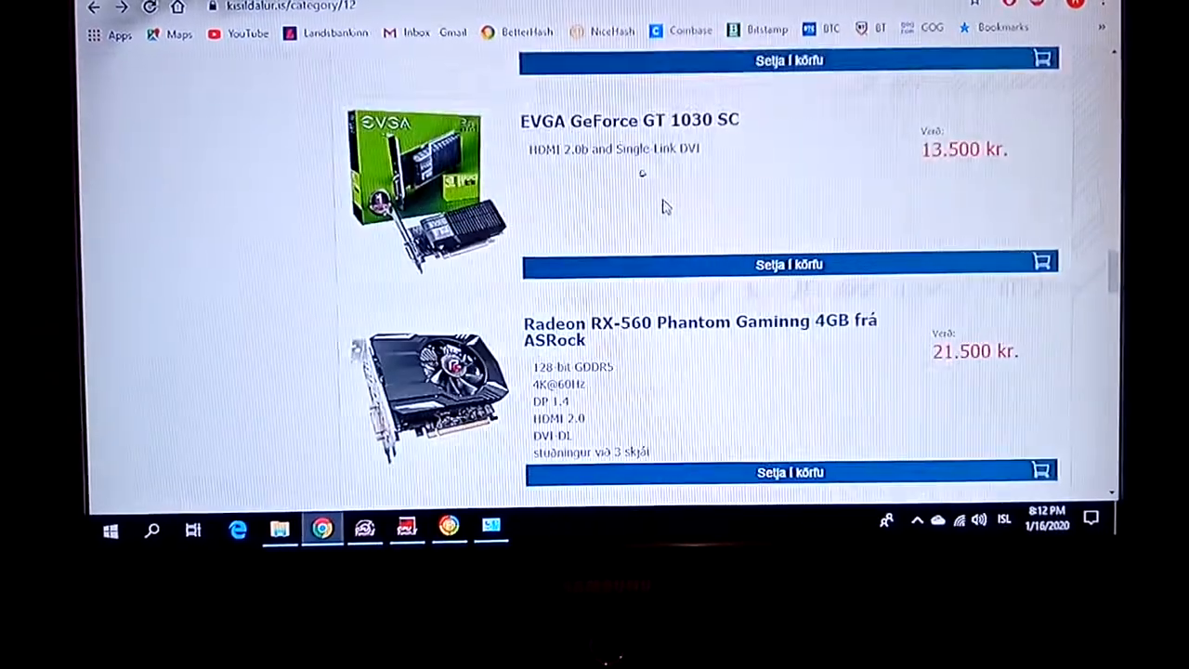
scroll("down", 3)
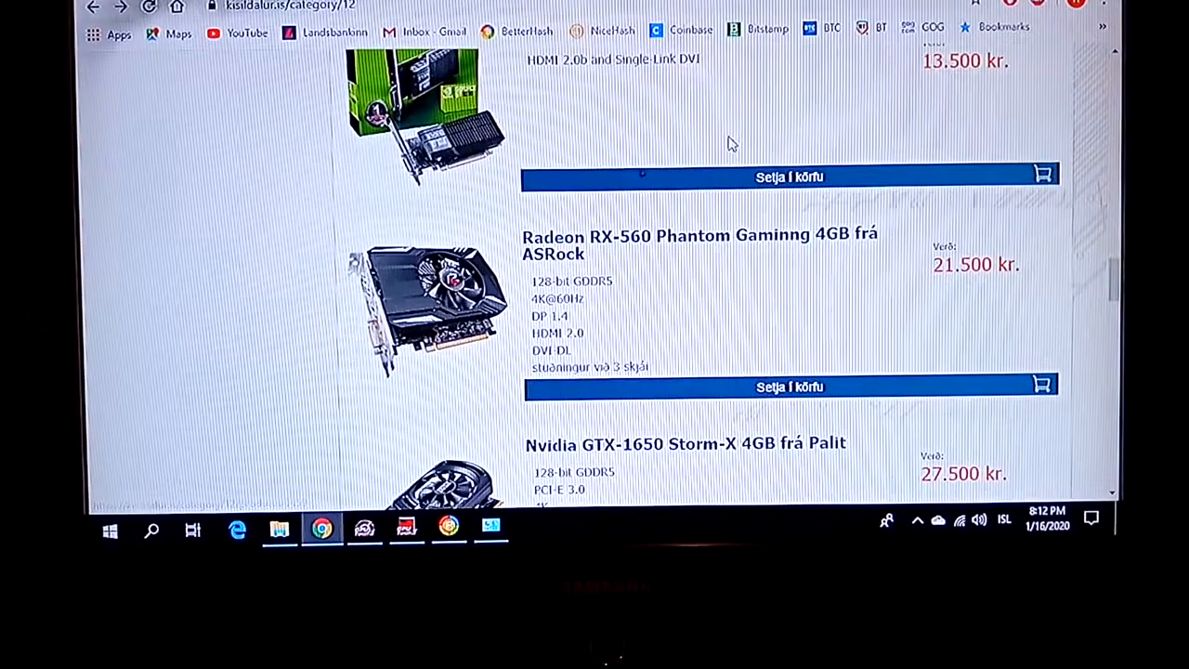
scroll("up", 3)
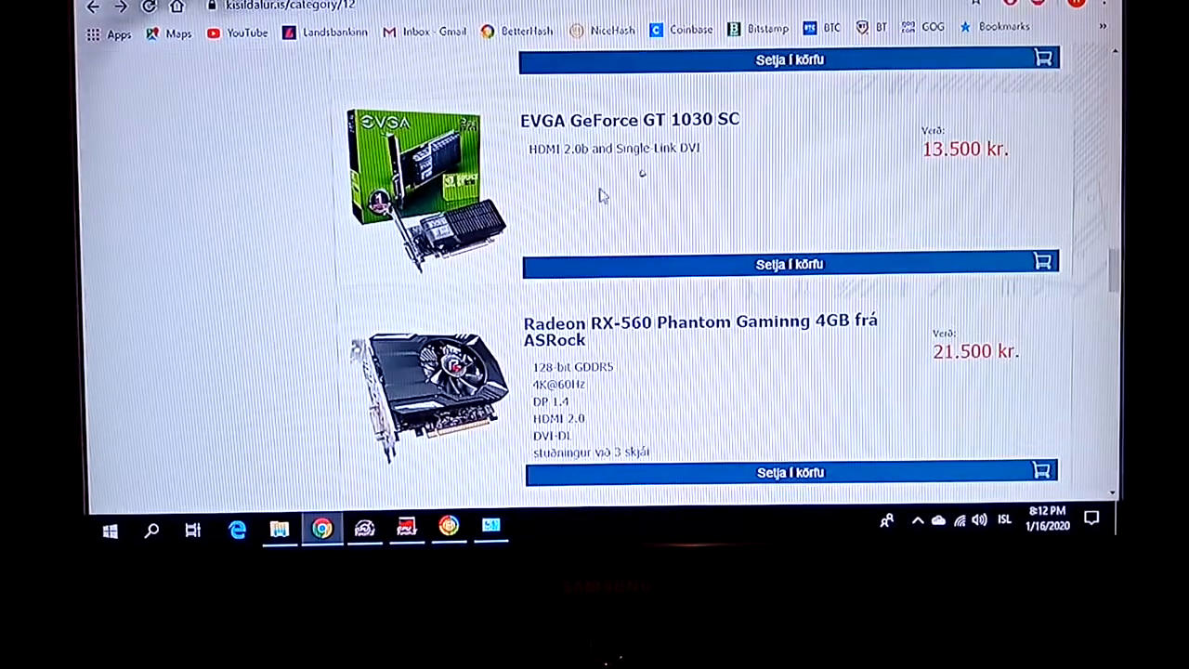
scroll("down", 3)
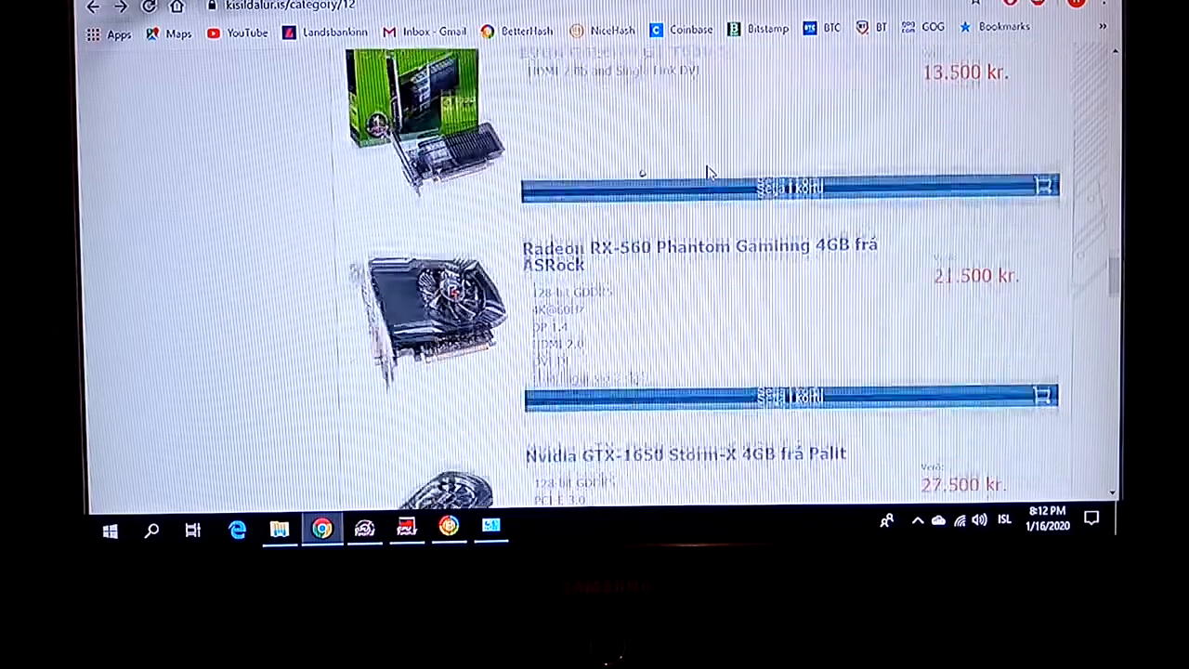
scroll("down", 3)
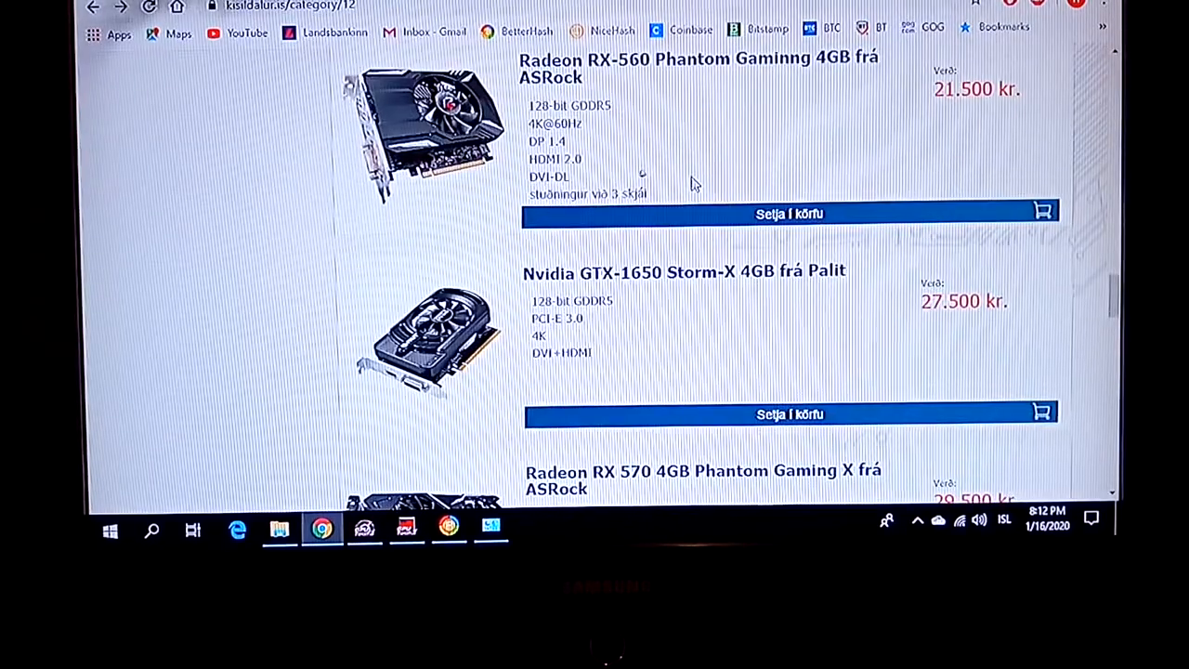
scroll("up", 3)
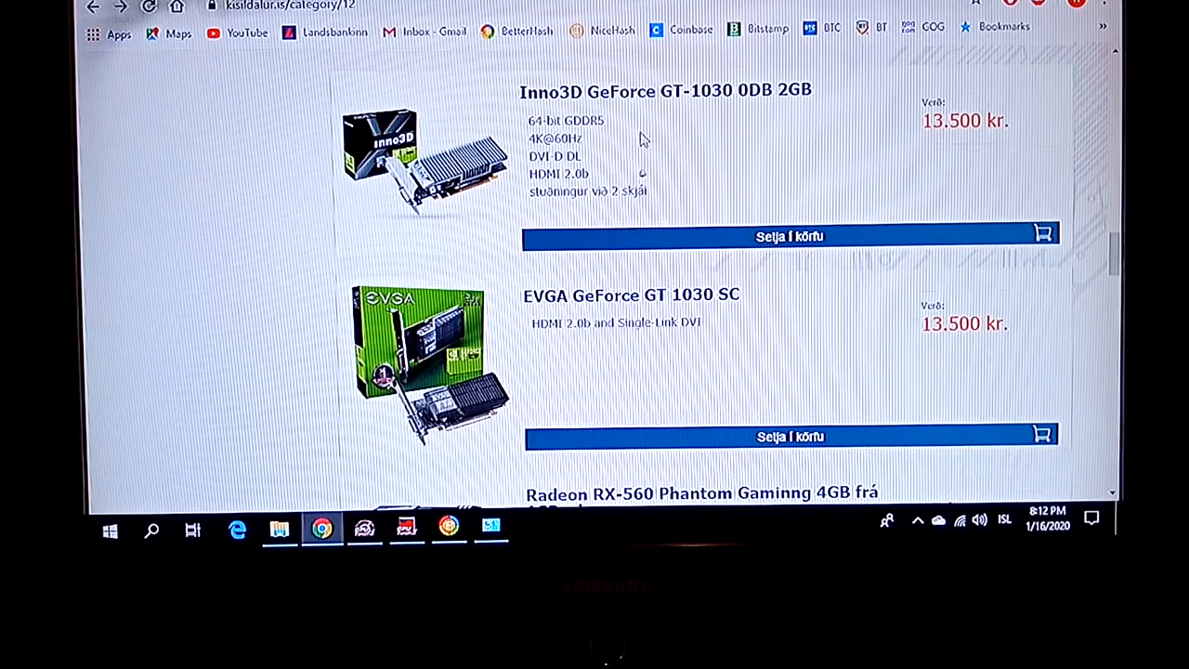
mouse_move(733, 111)
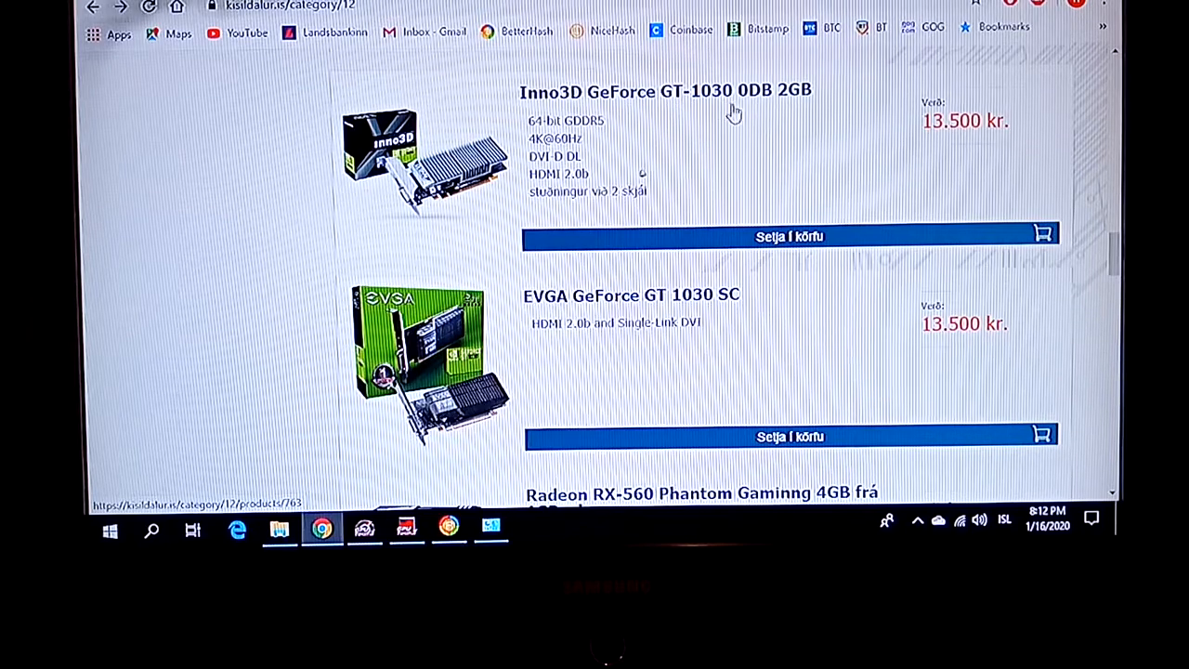
mouse_move(741, 124)
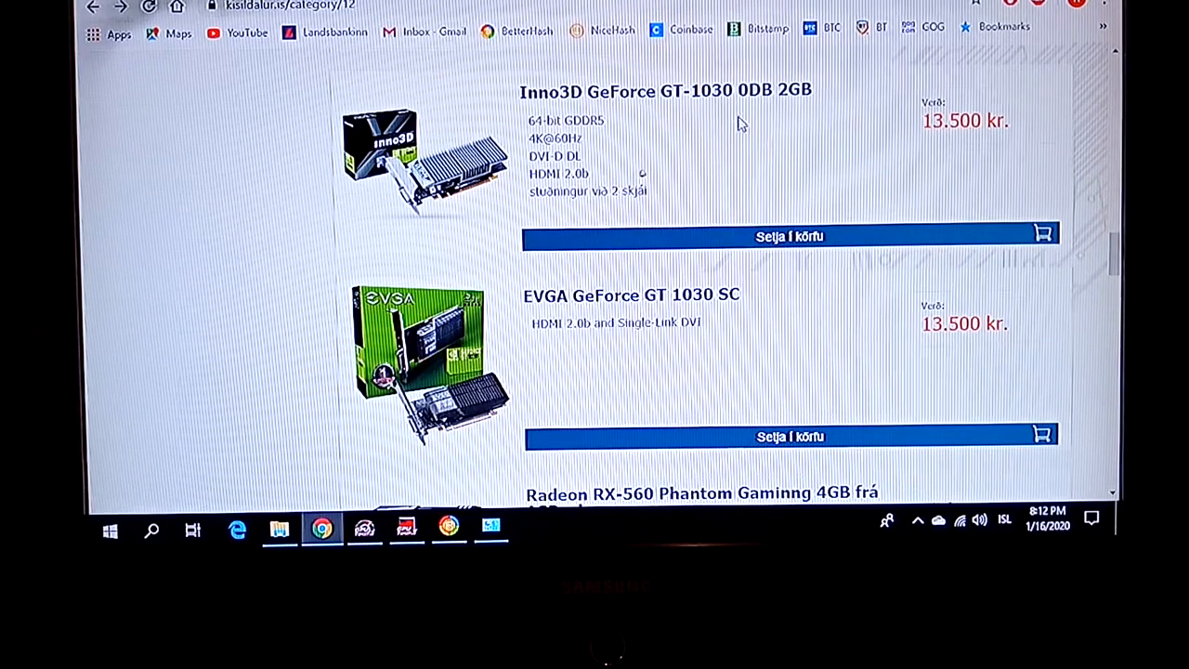
mouse_move(768, 137)
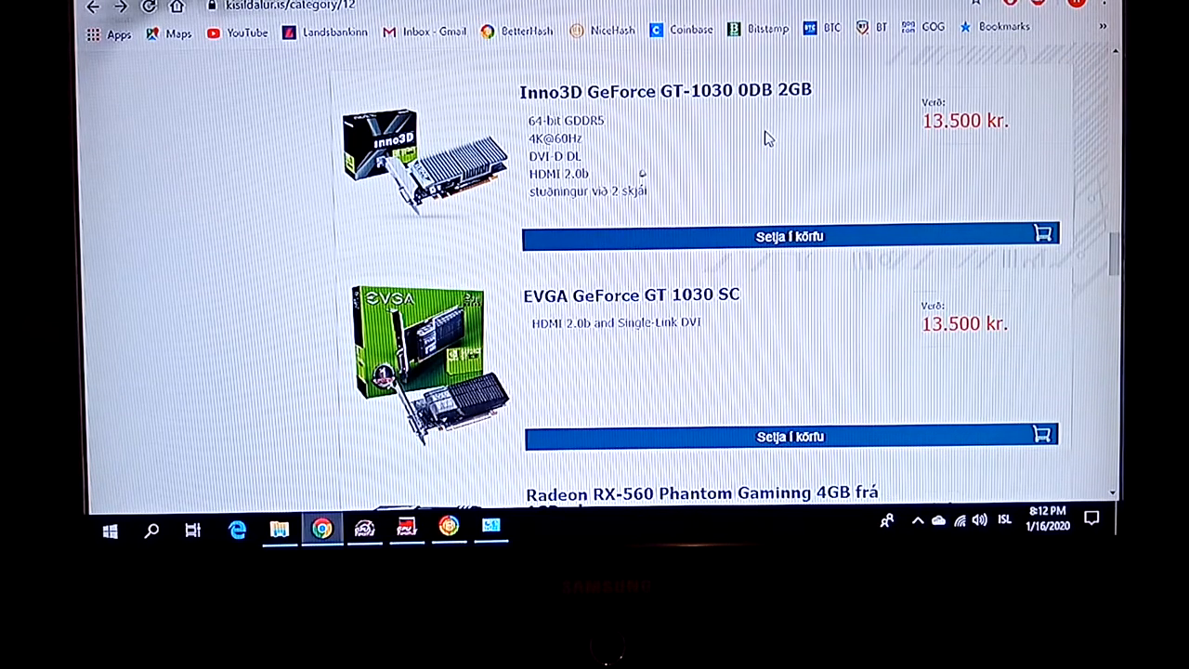
mouse_move(741, 152)
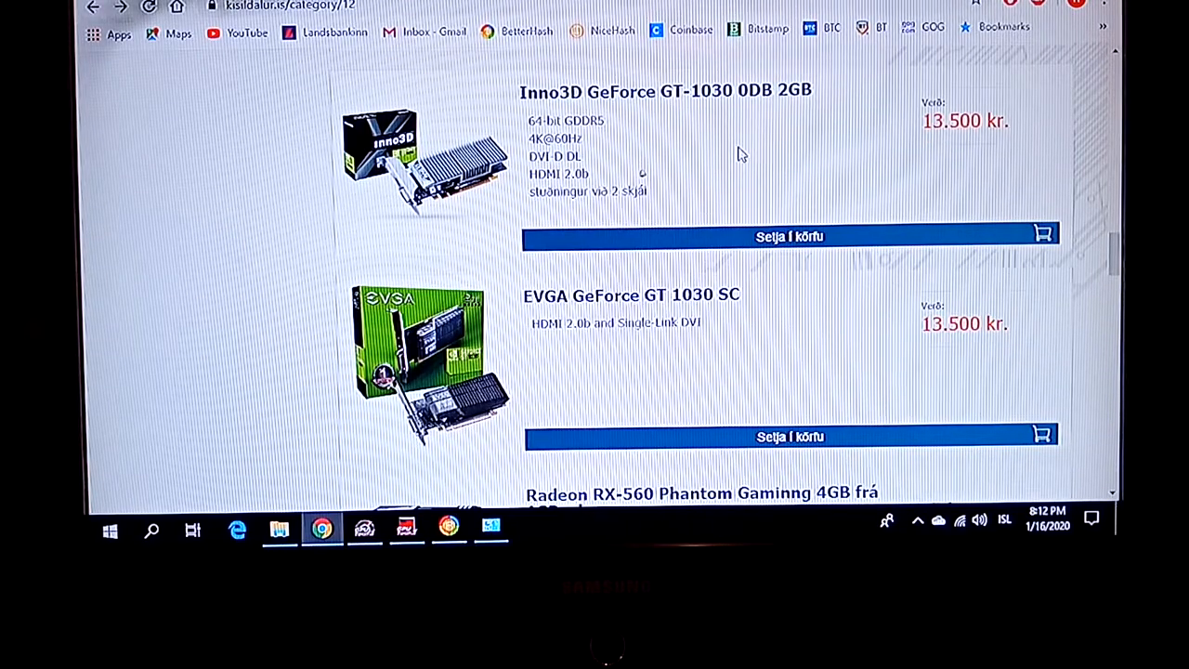
mouse_move(697, 155)
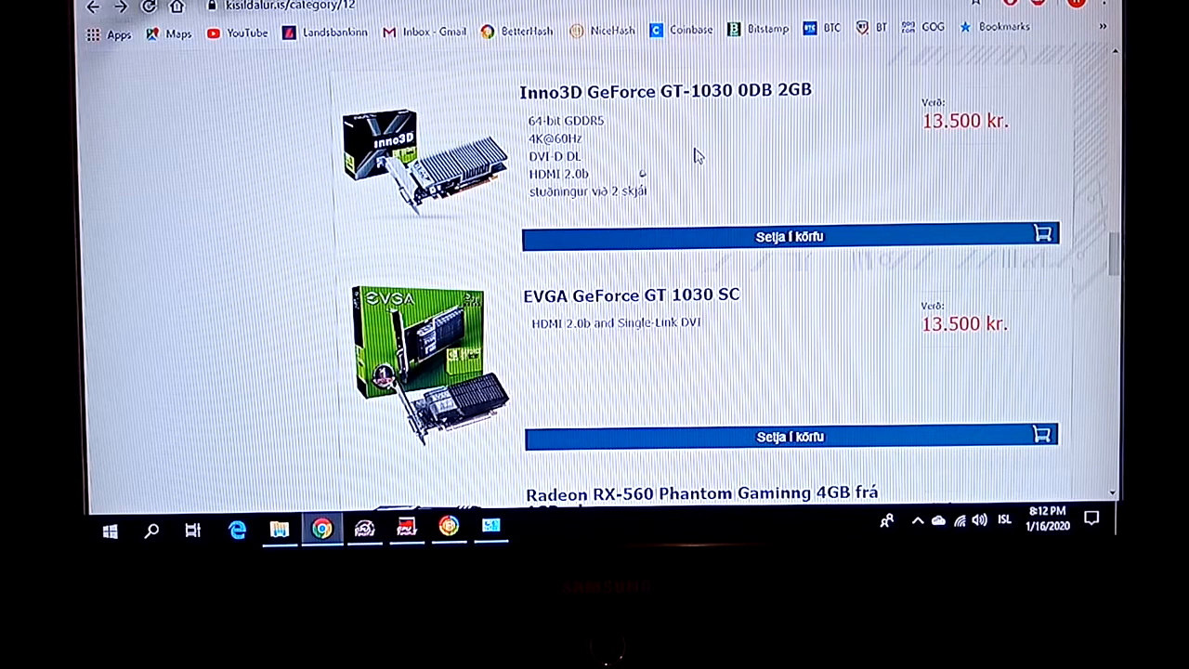
mouse_move(880, 136)
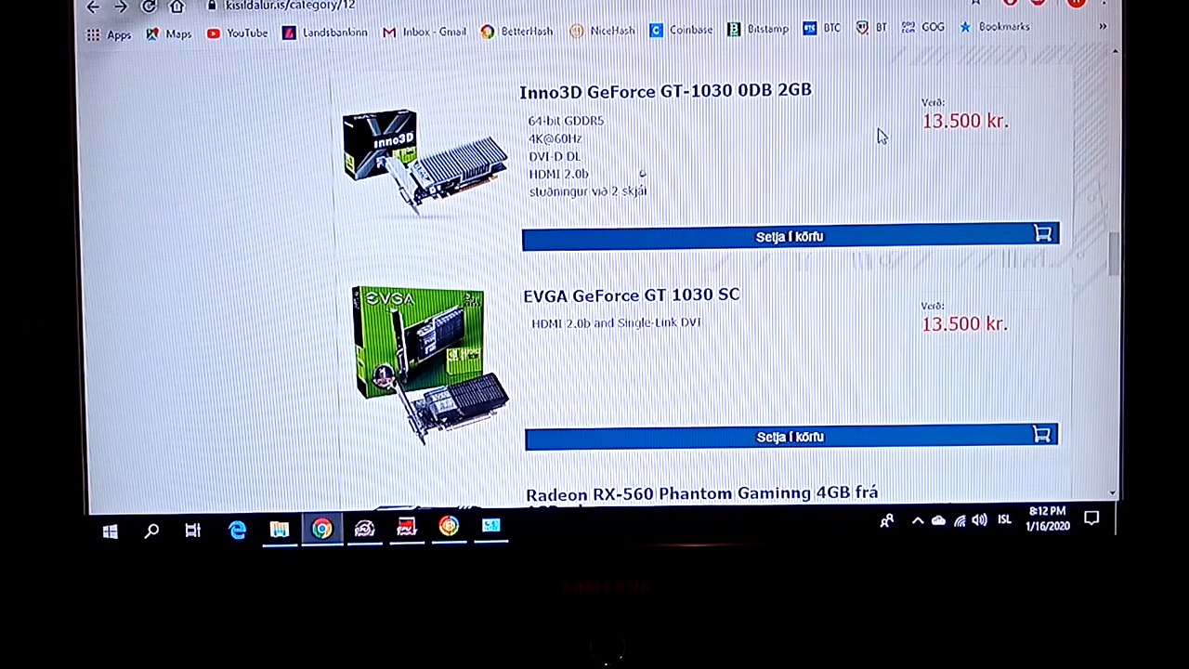
mouse_move(861, 130)
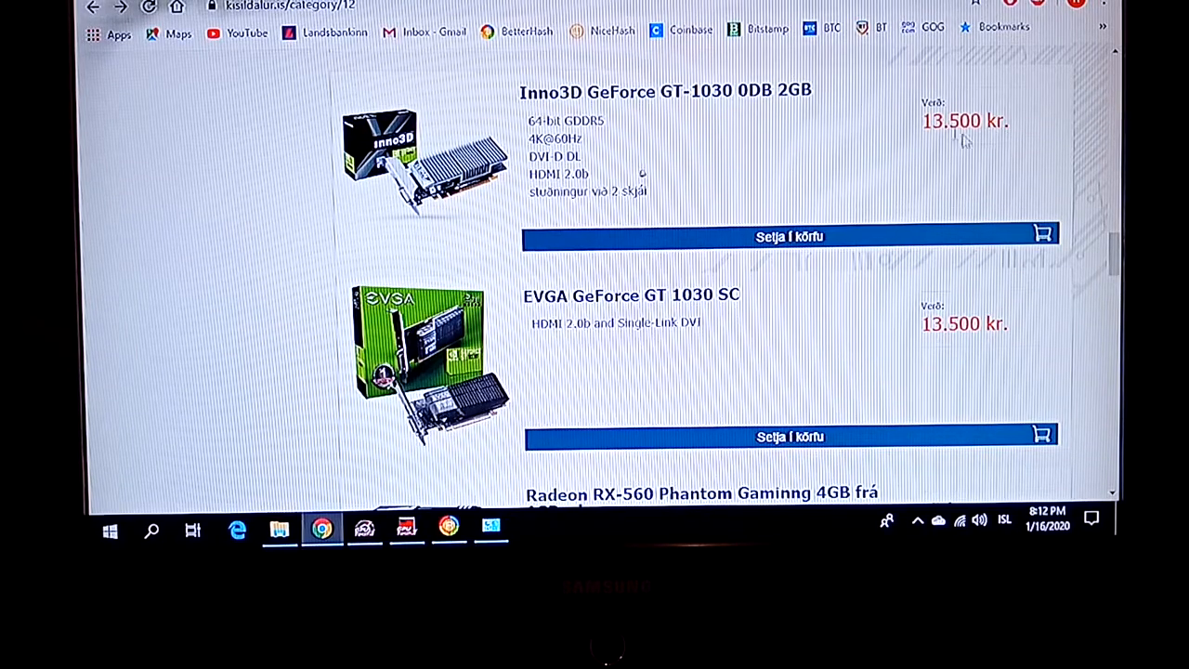
mouse_move(1073, 166)
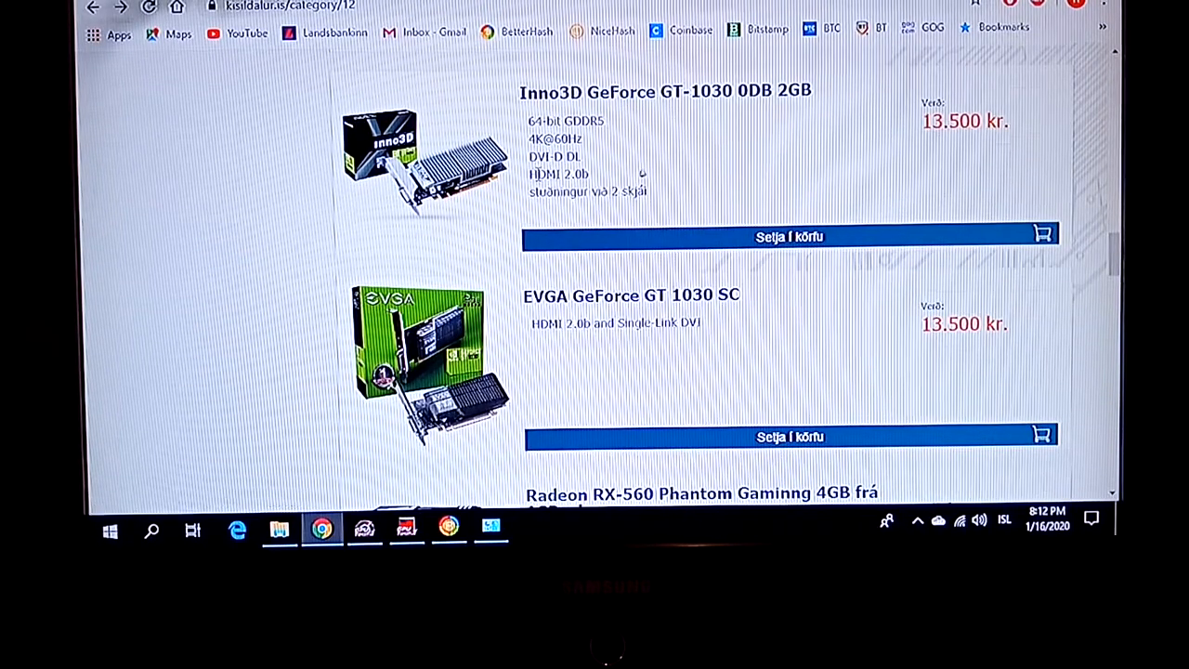
Scroll past the GTX-1650 to the ASRock RX 570 Phantom Gaming X at 29.500 kr.
scroll("down", 3)
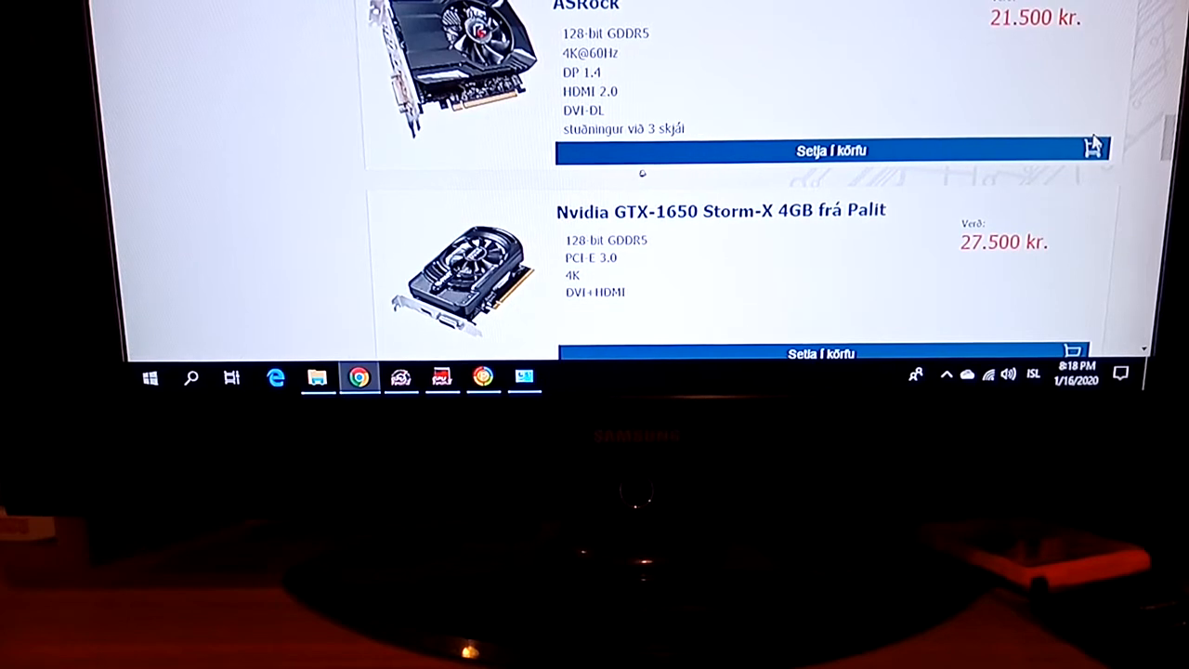
mouse_move(1028, 118)
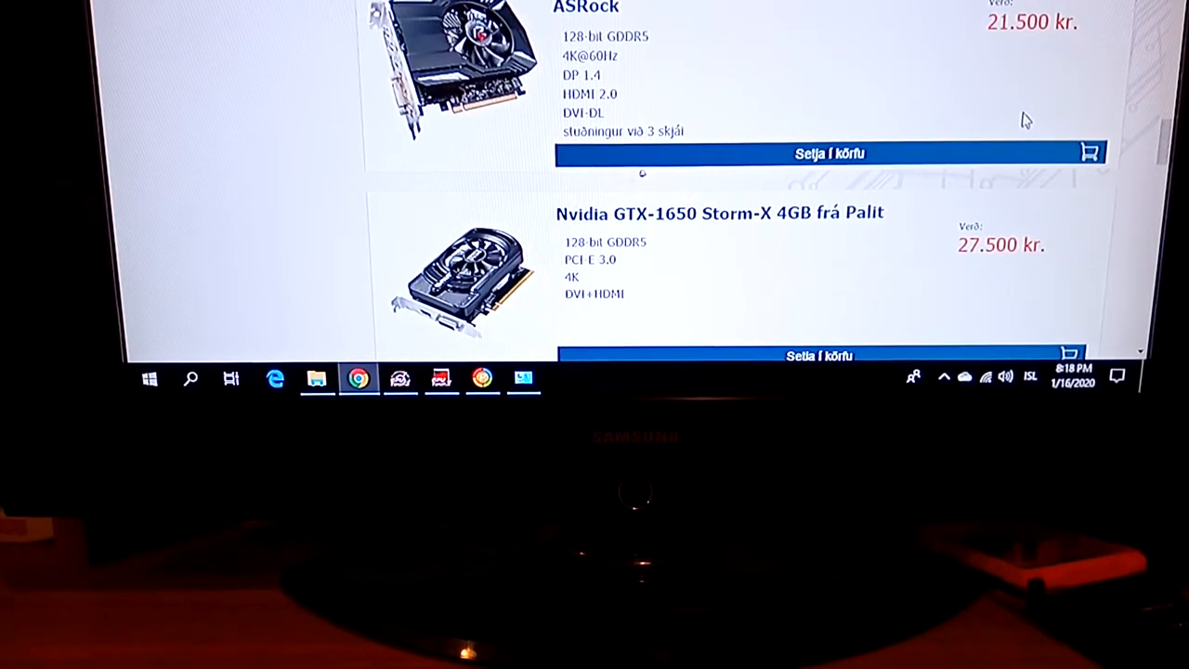
mouse_move(1139, 113)
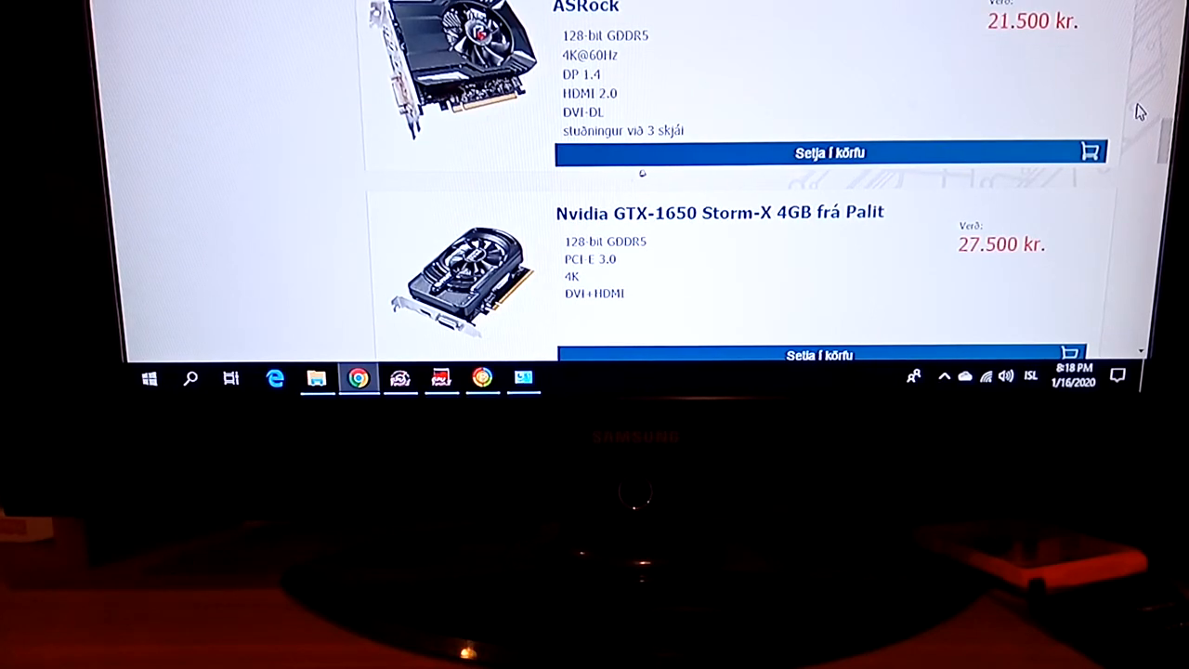
mouse_move(1145, 106)
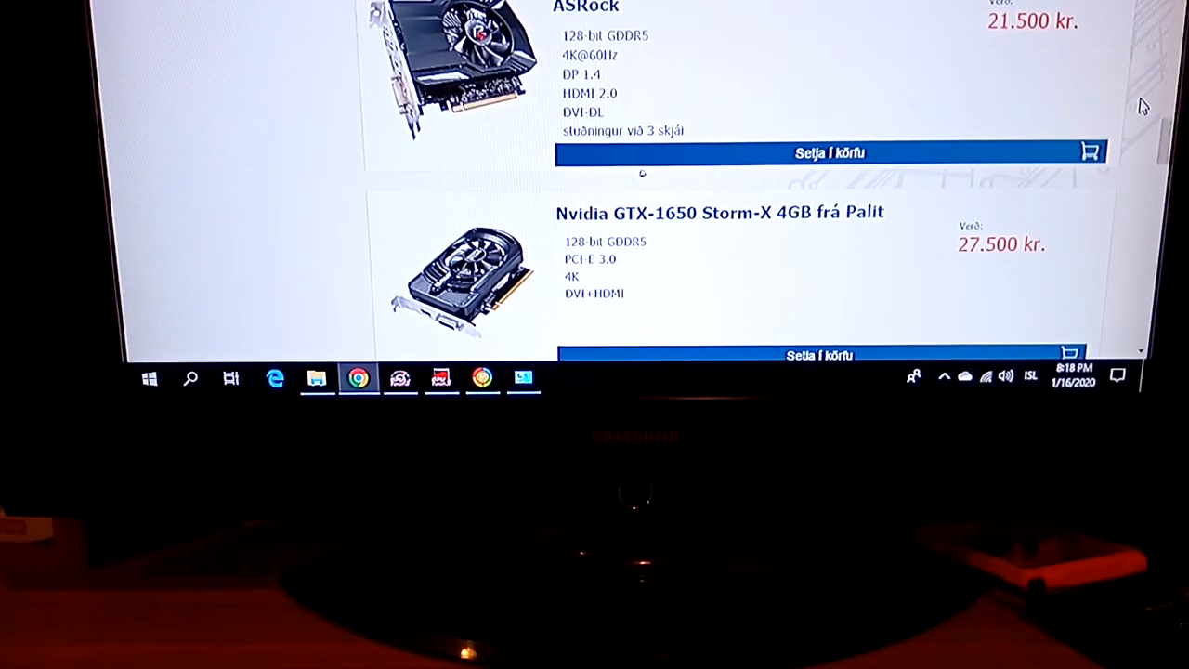
scroll("down", 3)
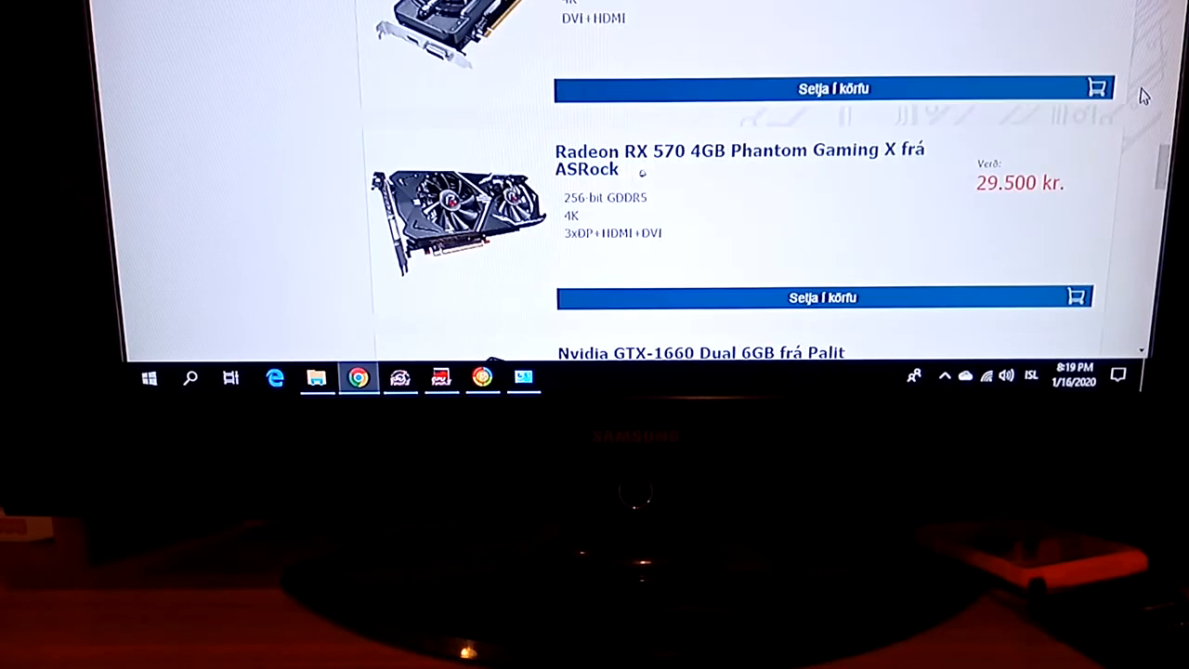